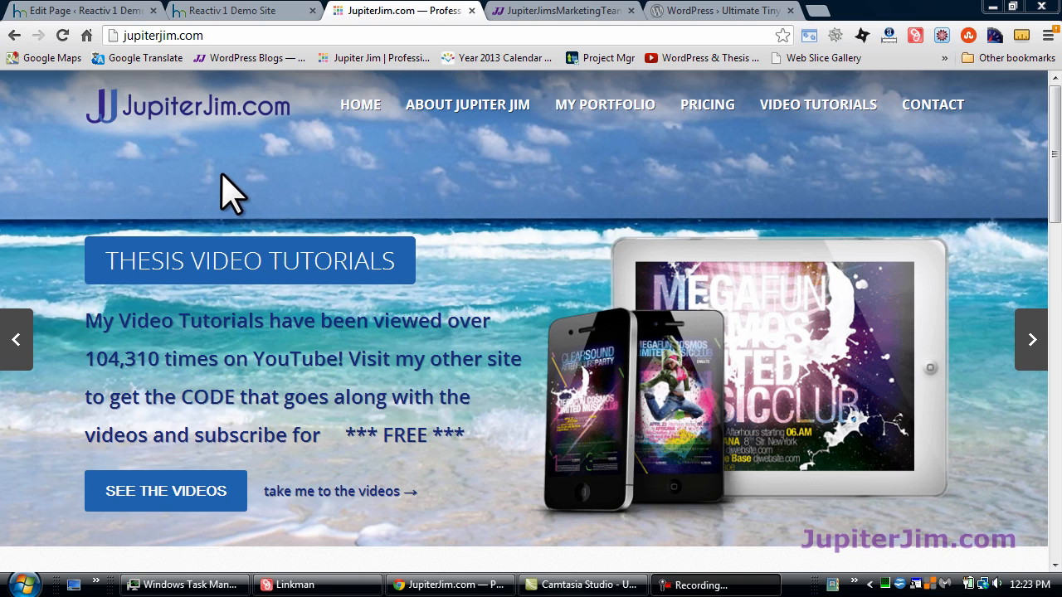
mouse_move(228, 170)
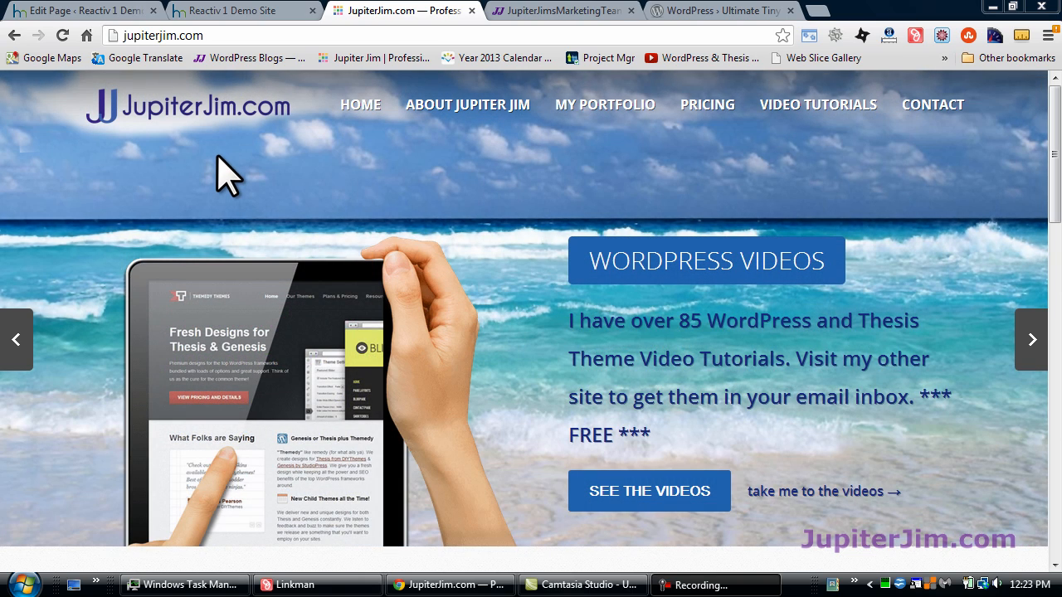
mouse_move(270, 186)
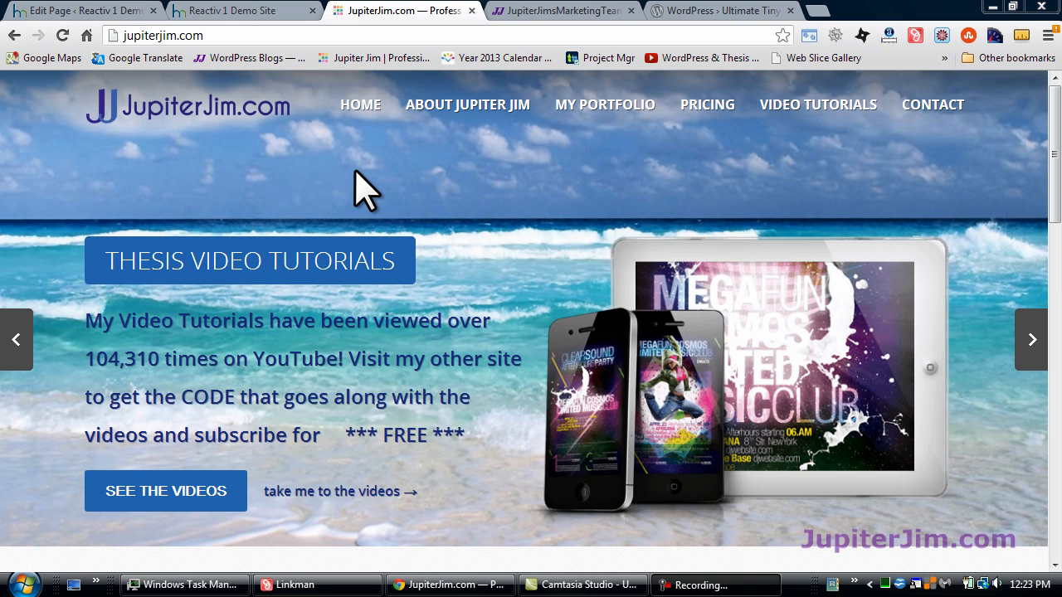
mouse_move(249, 150)
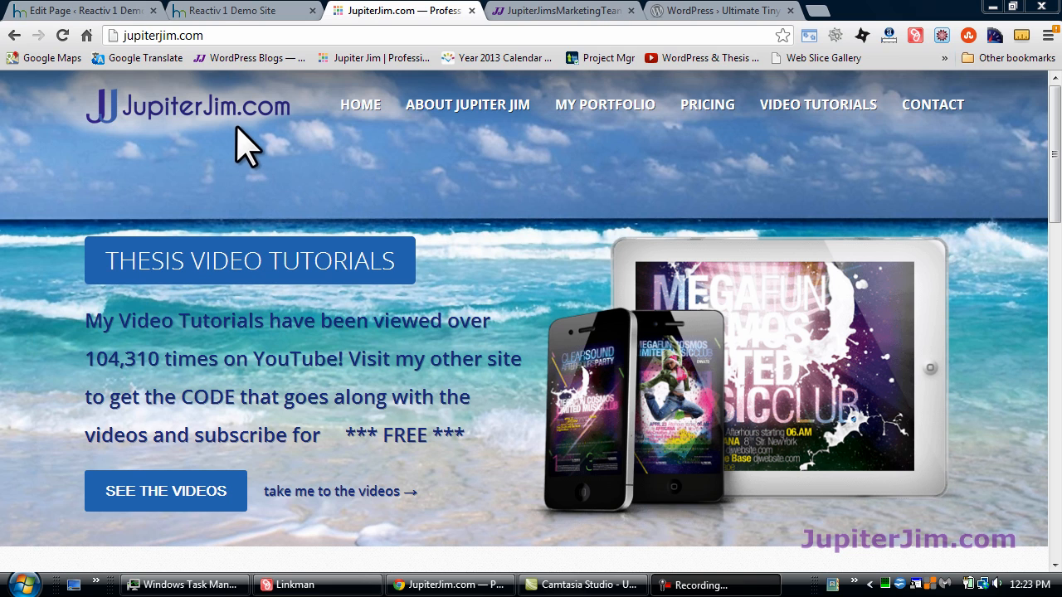
mouse_move(879, 133)
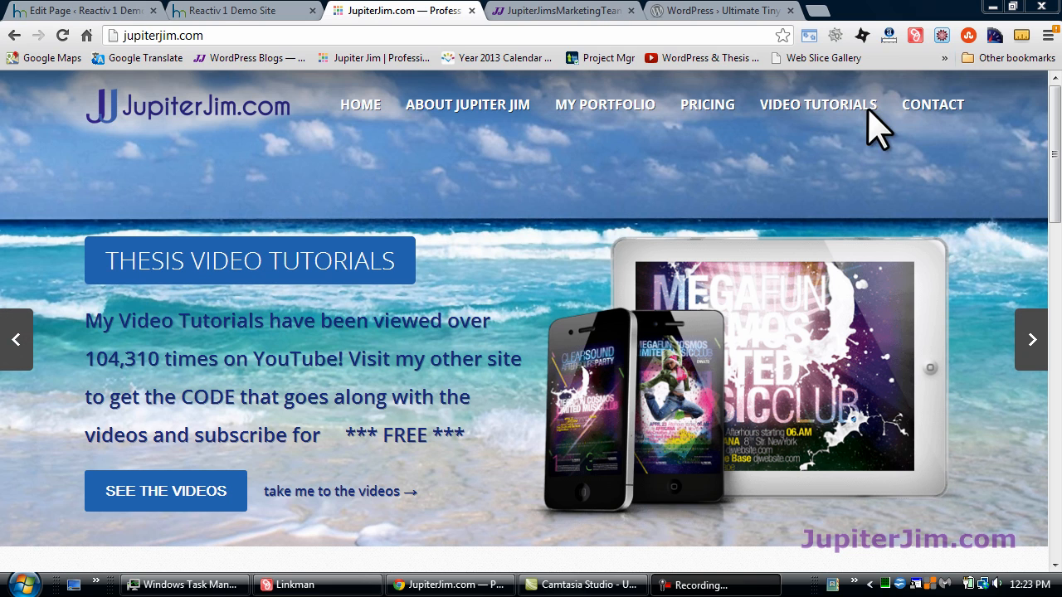
Switch from the JupiterJim.com slider to the Jupiter Jim's Marketing Team blog tab
click(565, 10)
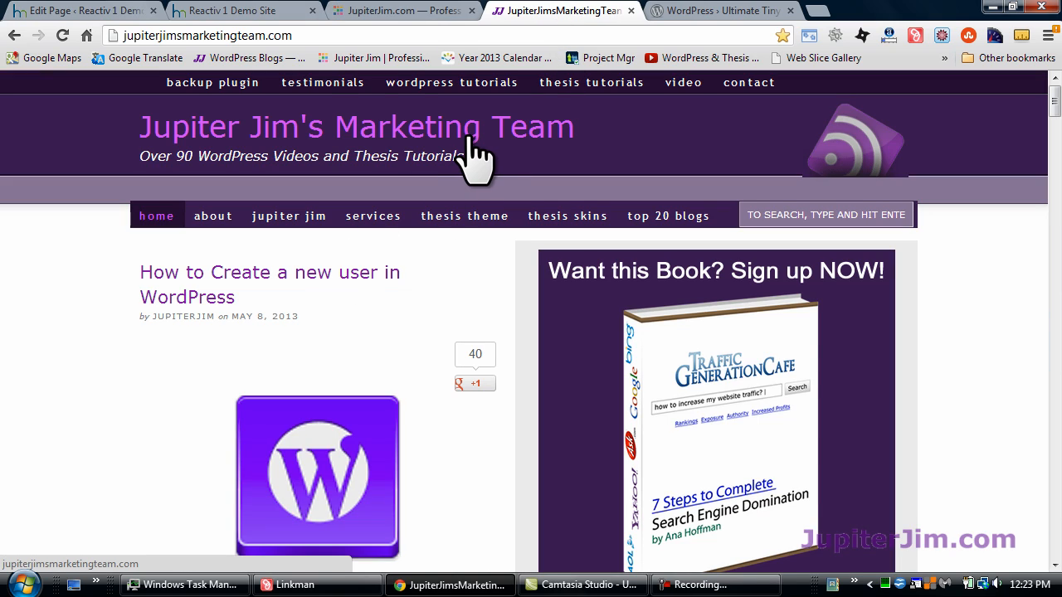
mouse_move(464, 299)
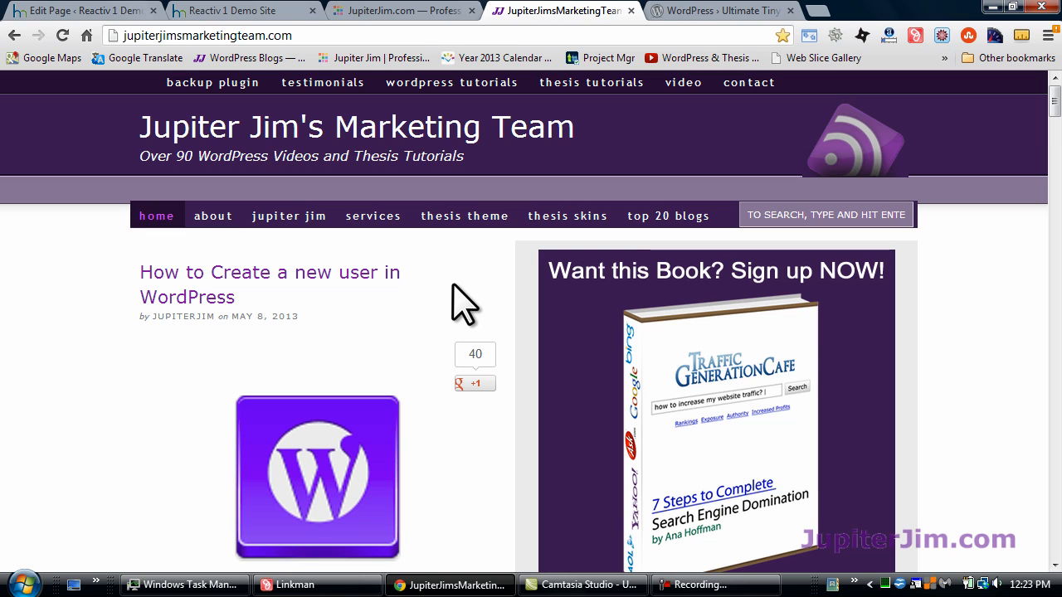
mouse_move(1042, 253)
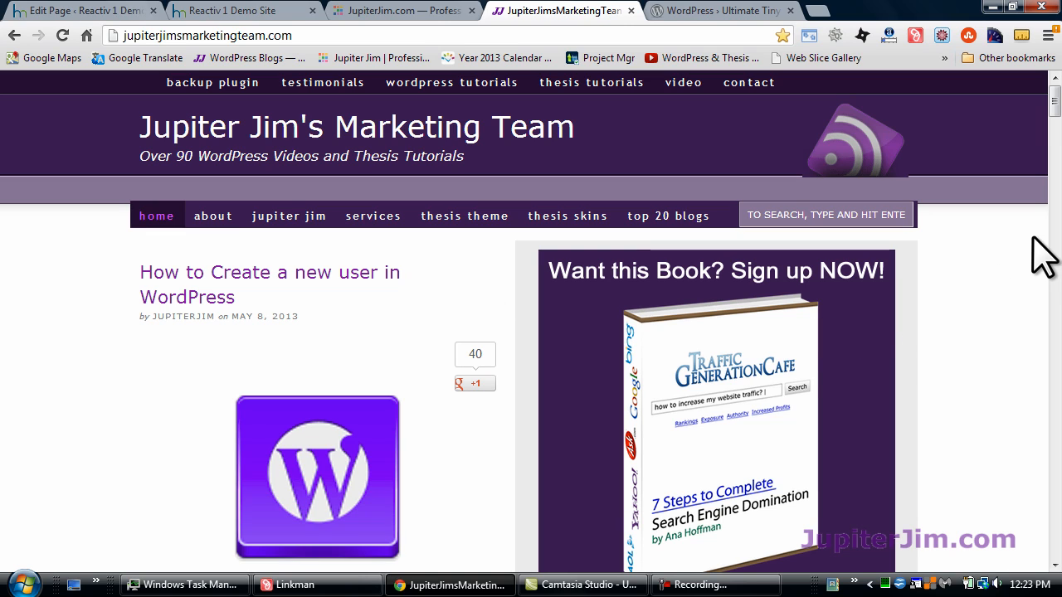
Scroll through the 'How to Create a new user in WordPress' post and back to its top
scroll(down, 3)
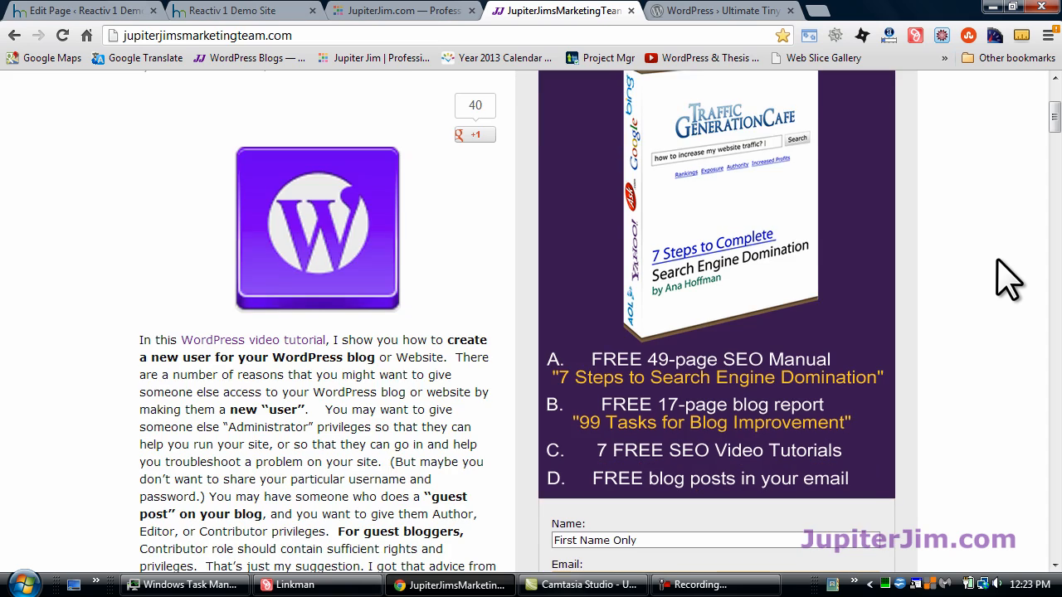
scroll(down, 3)
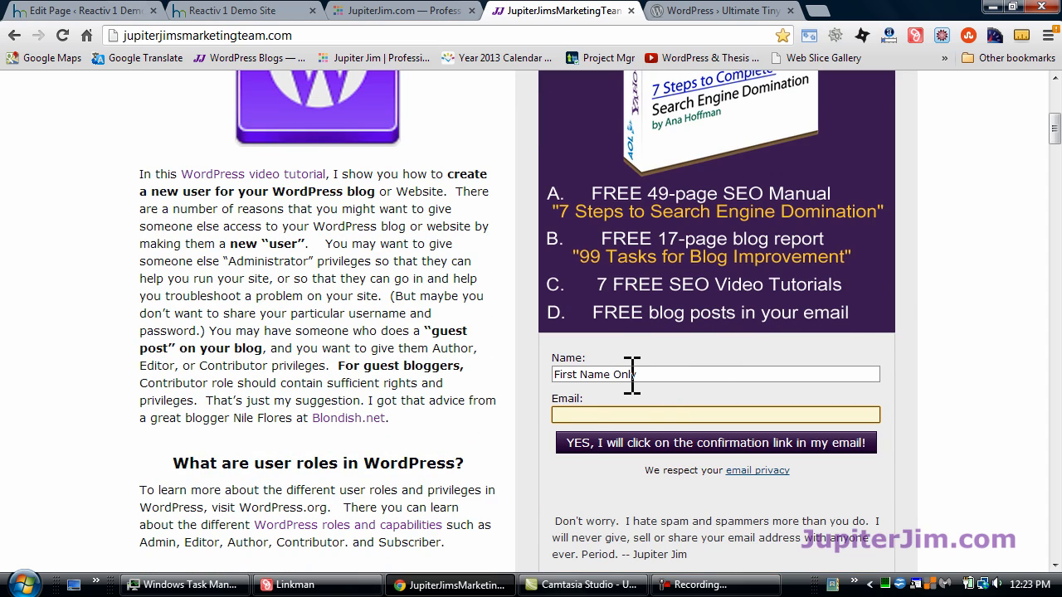
click(715, 415)
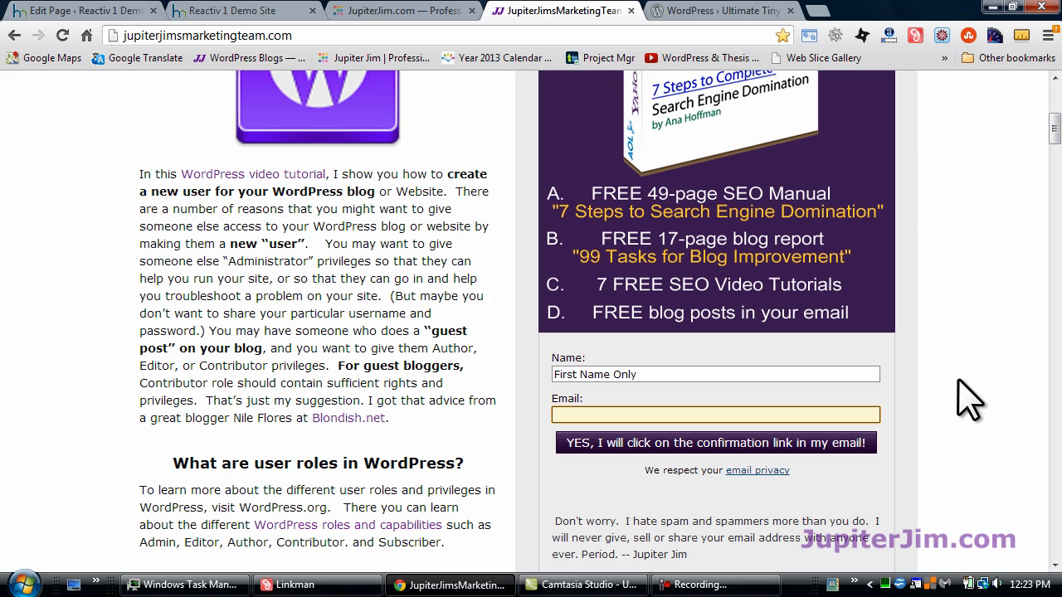
mouse_move(948, 419)
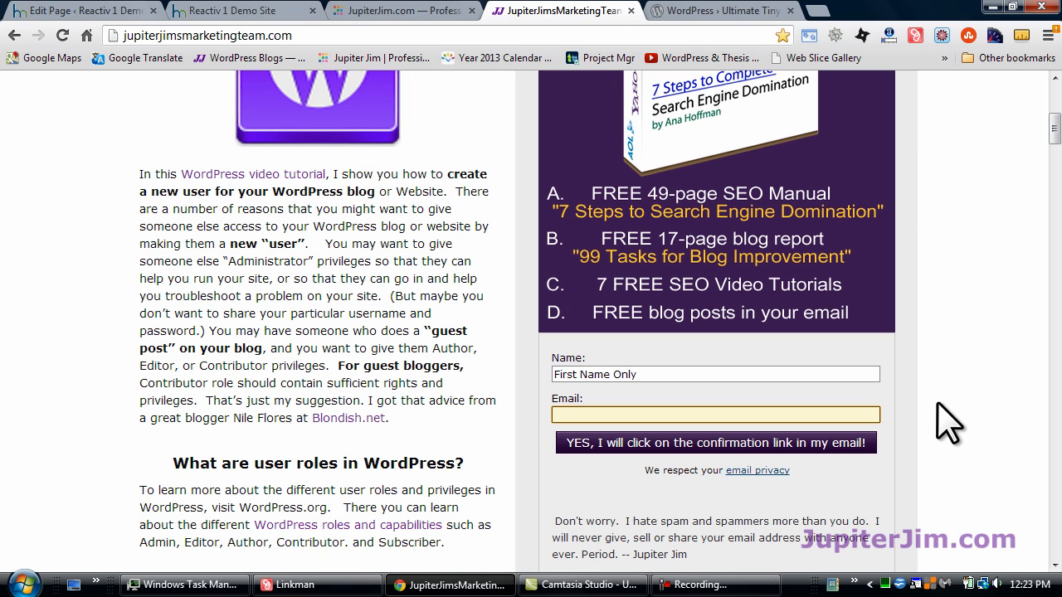
scroll(up, 3)
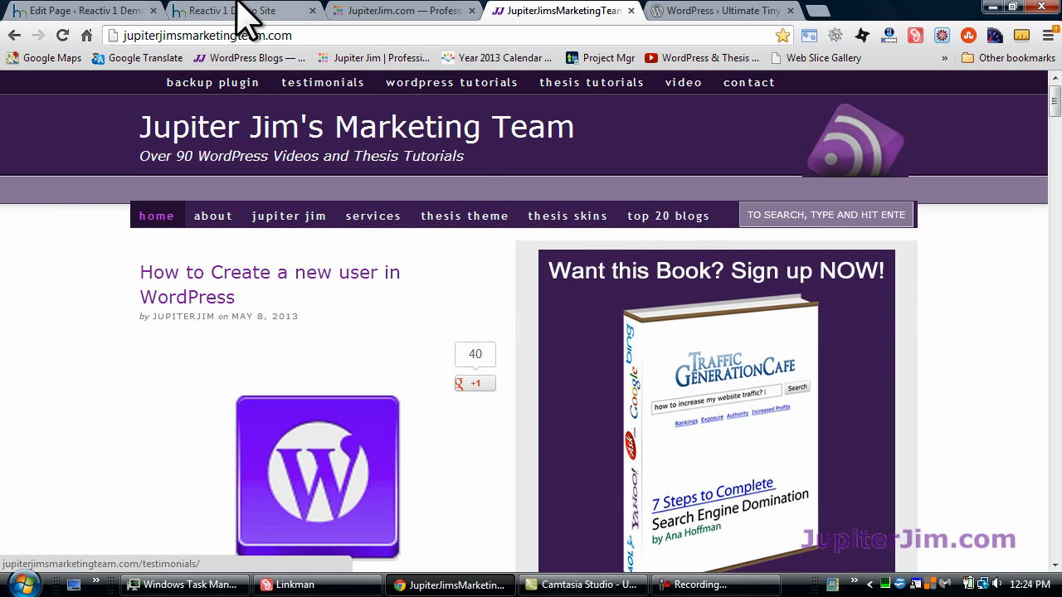
On the Reactiv 1 Demo Site, highlight the paragraph under 'See My New Section Below'
click(241, 10)
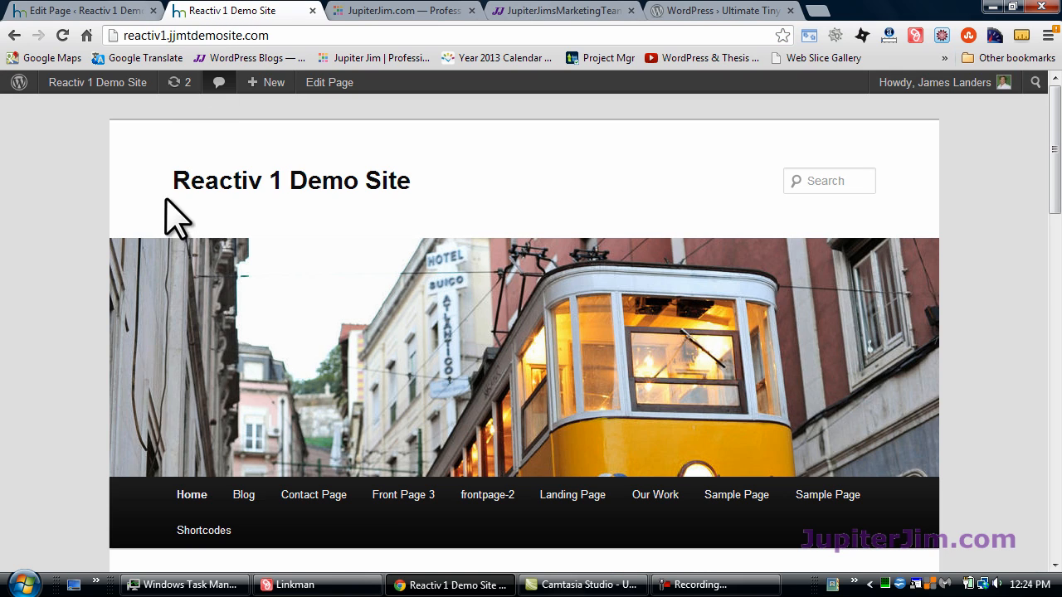
mouse_move(422, 231)
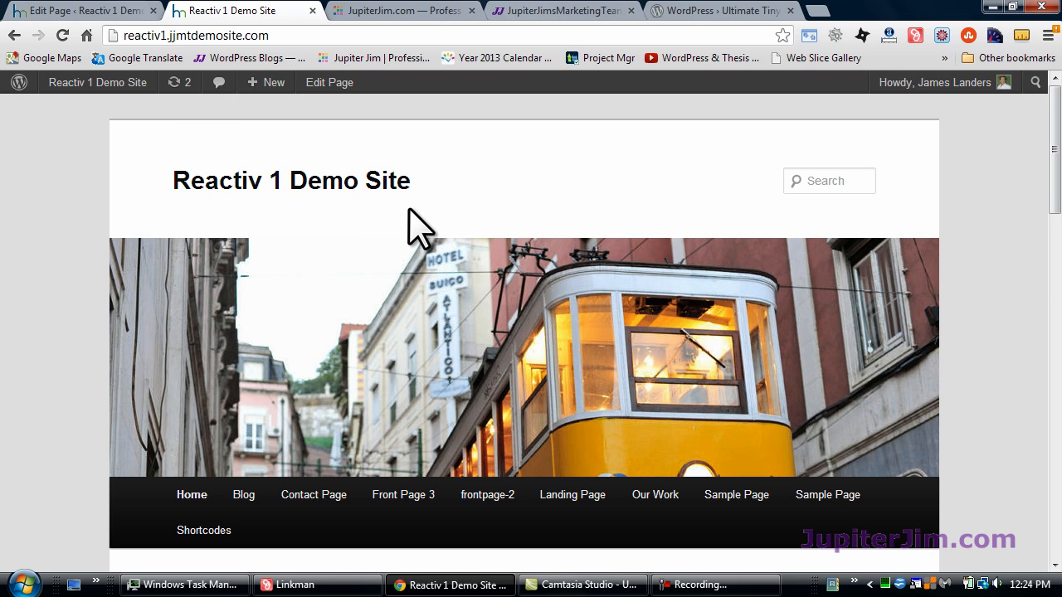
mouse_move(624, 253)
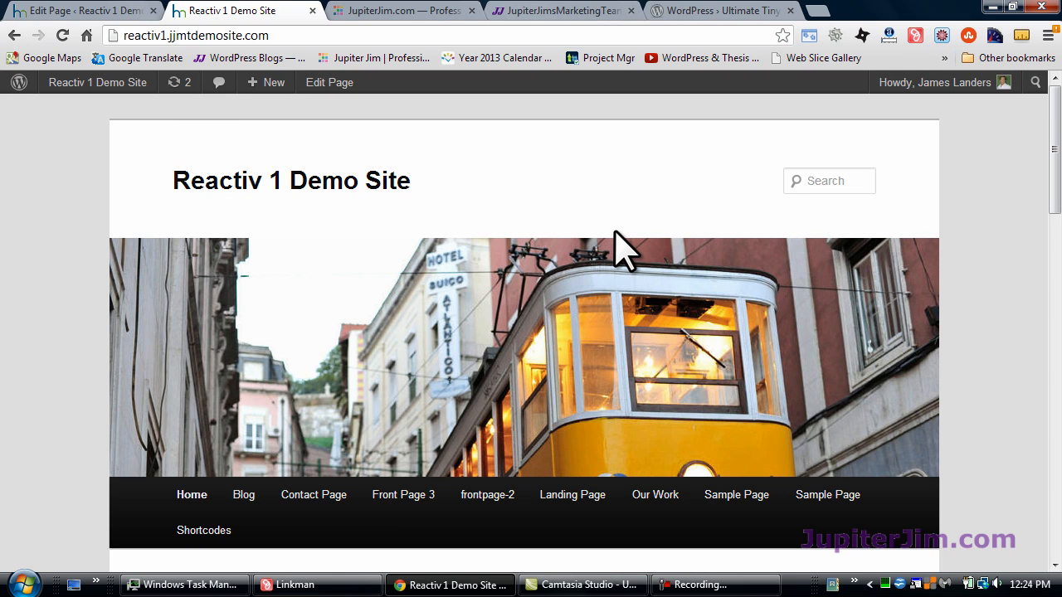
mouse_move(995, 236)
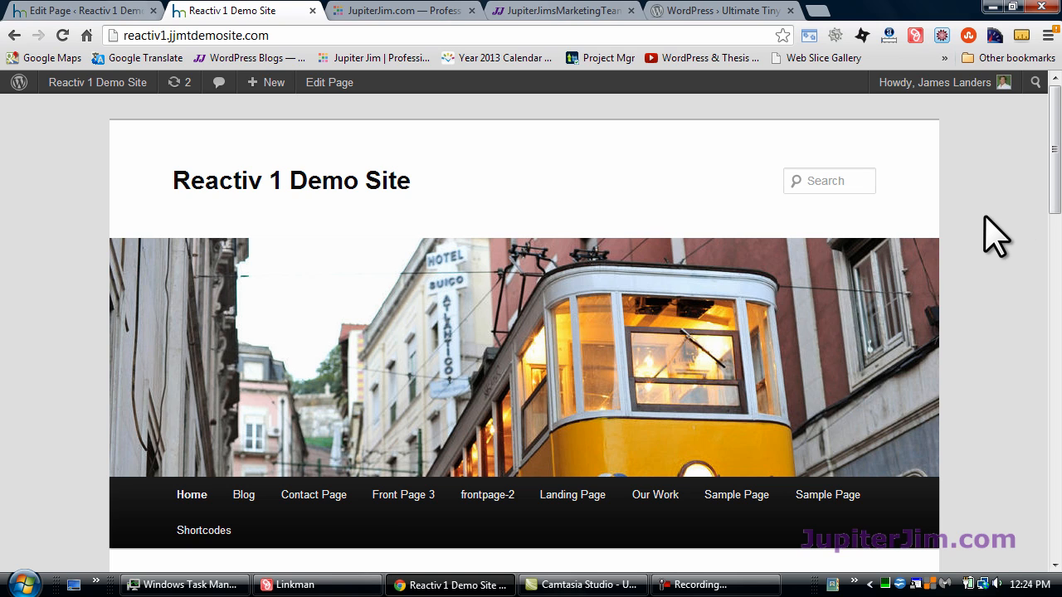
scroll(down, 3)
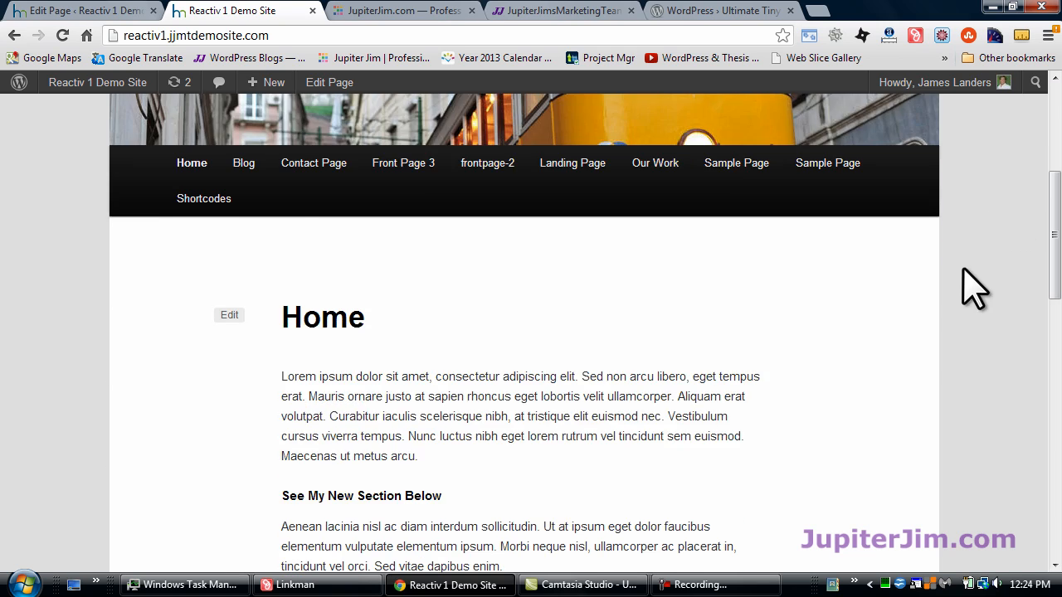
scroll(down, 3)
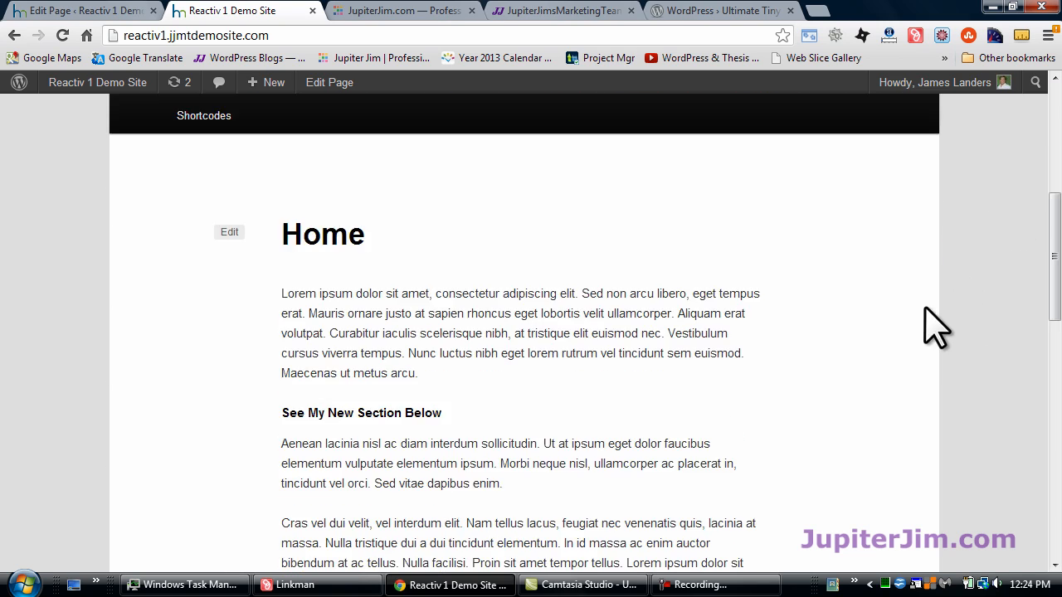
scroll(down, 3)
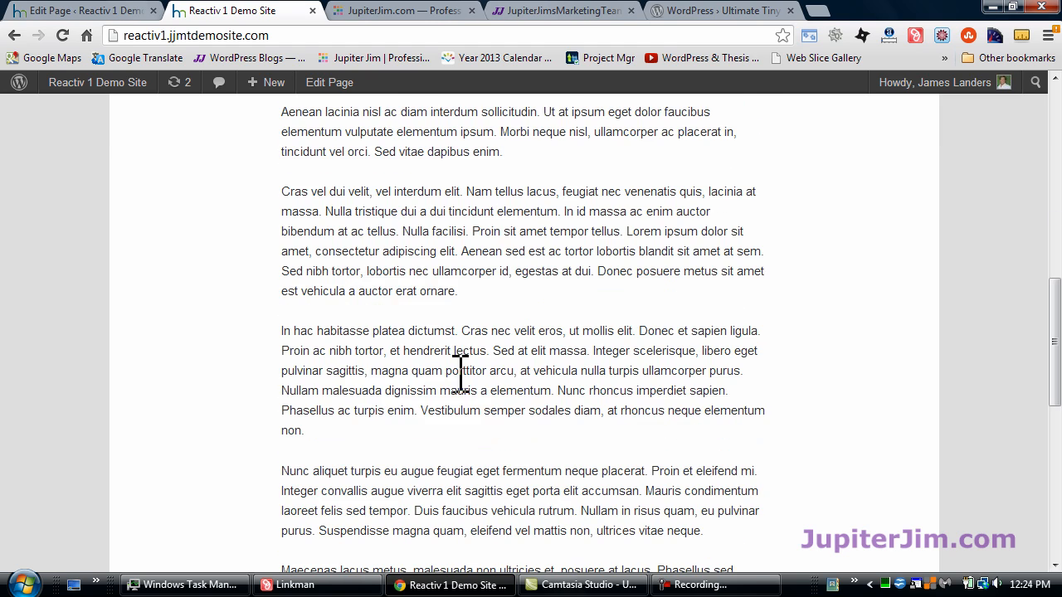
scroll(up, 3)
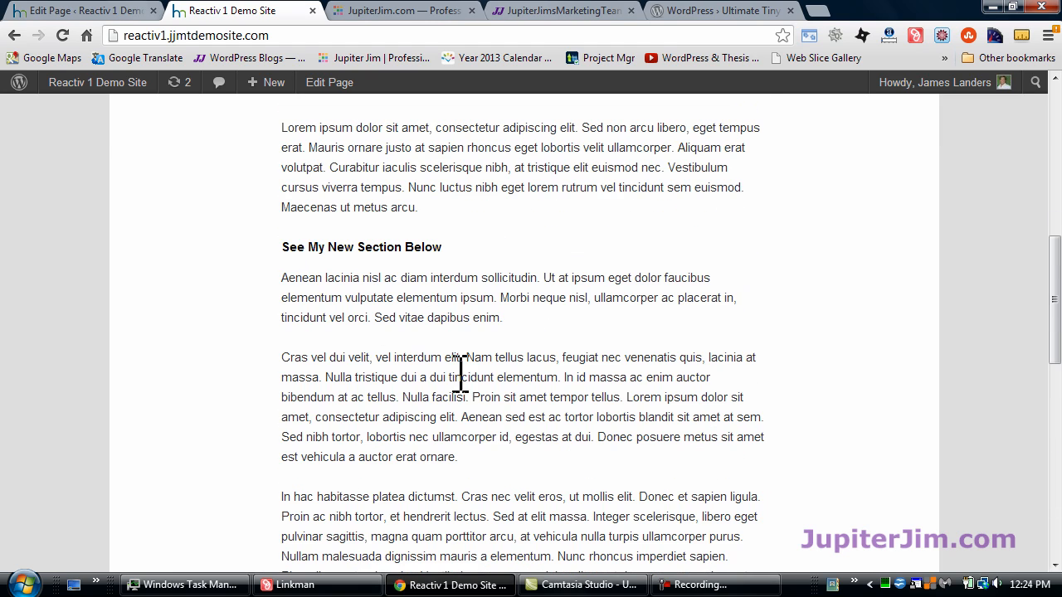
mouse_move(535, 365)
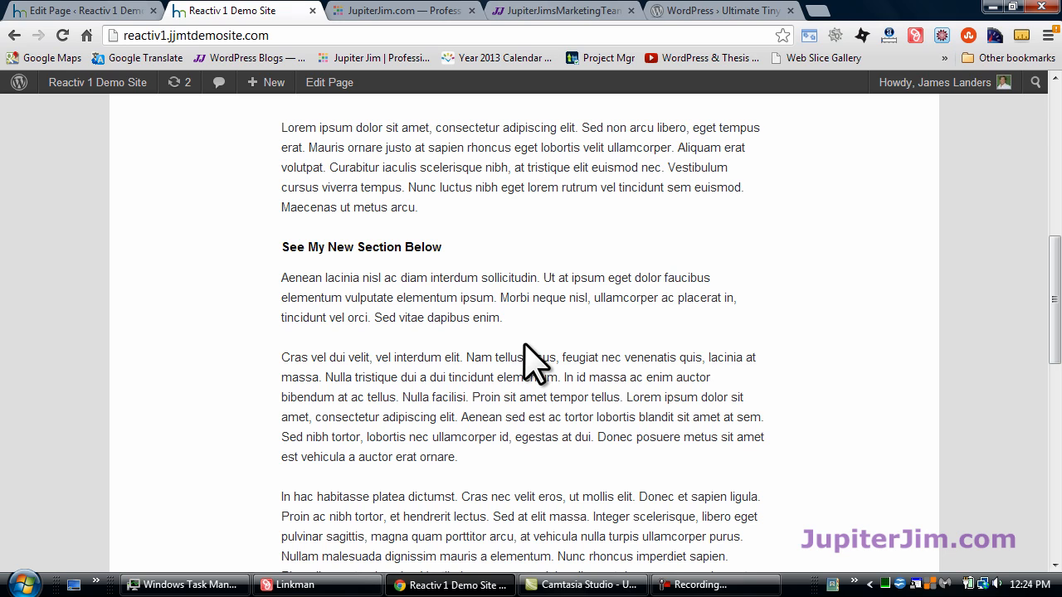
mouse_move(288, 278)
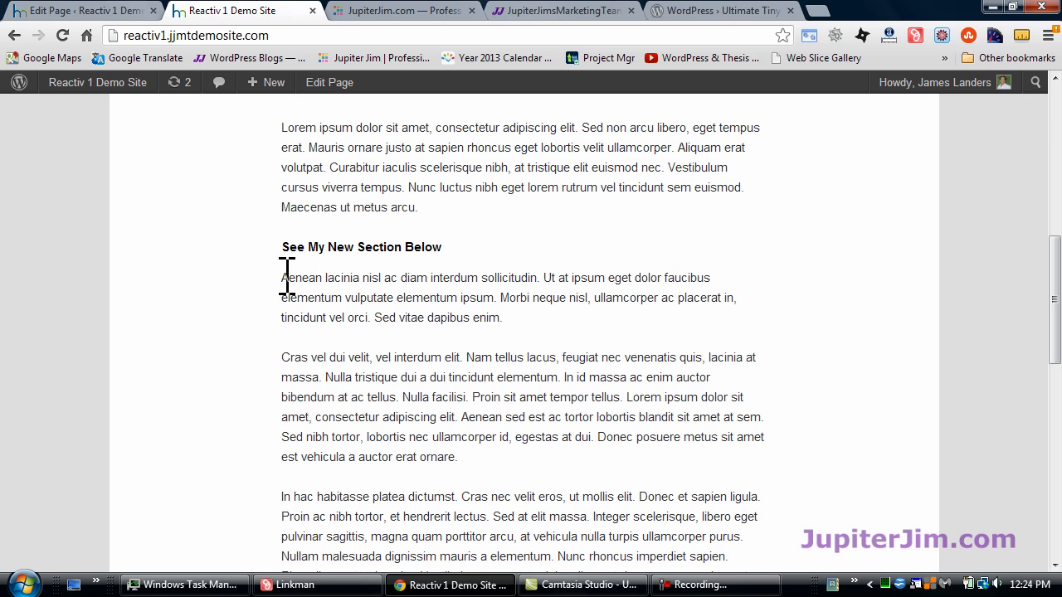
drag(282, 277, 502, 318)
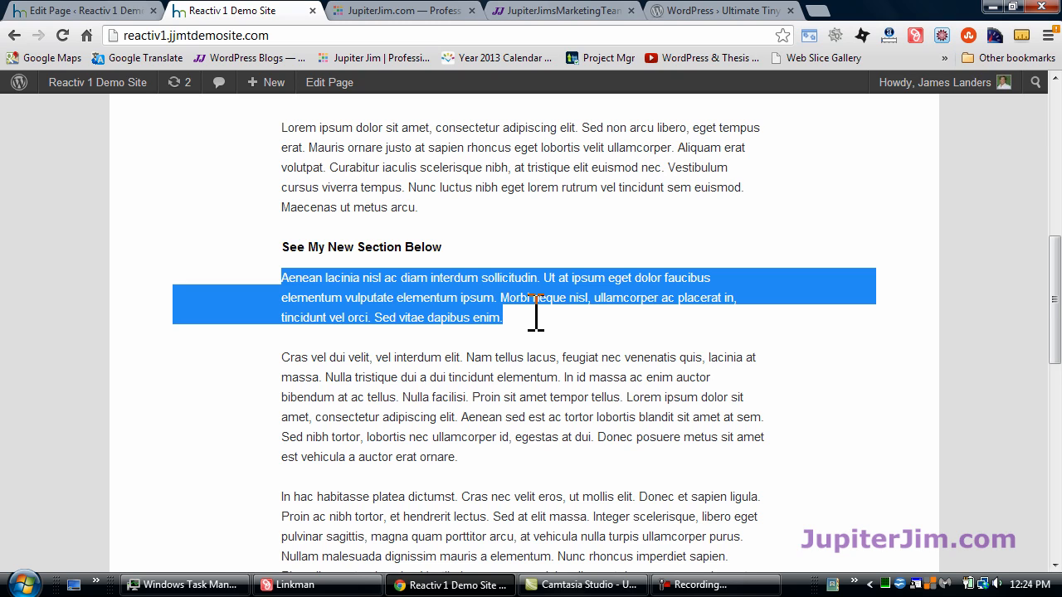
mouse_move(485, 305)
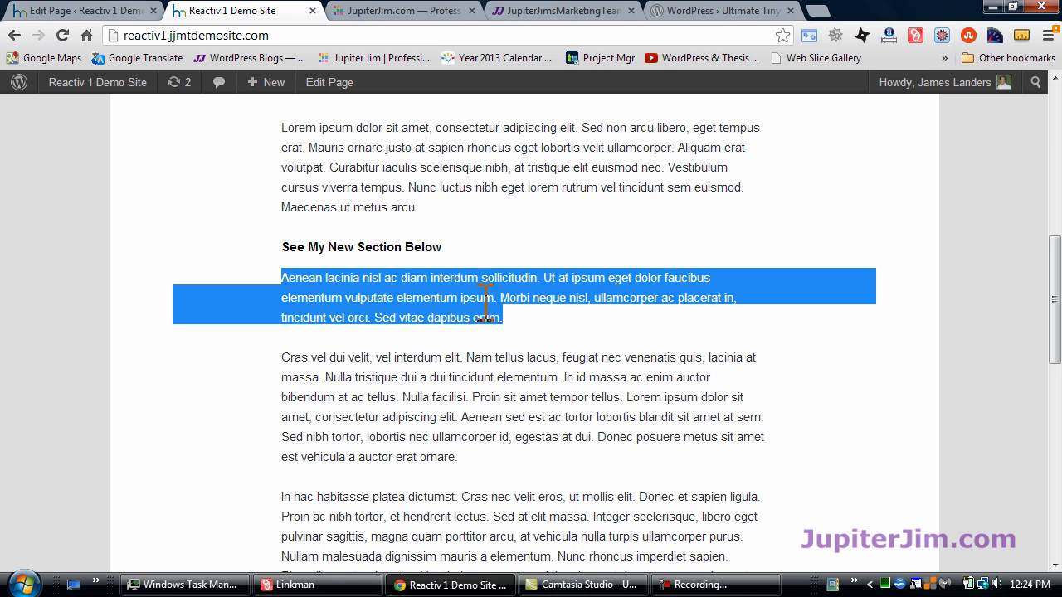
mouse_move(505, 369)
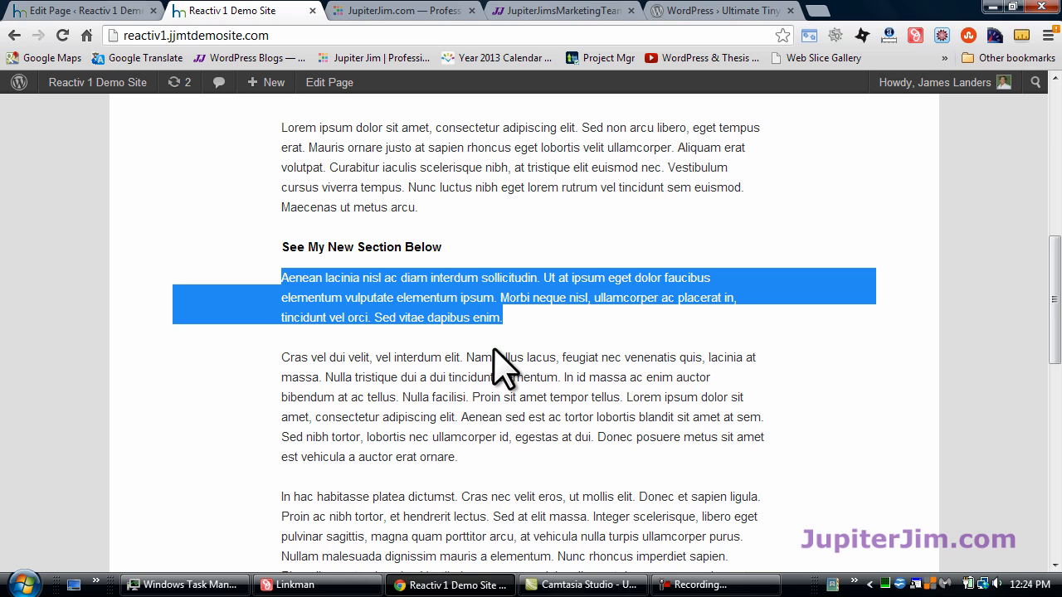
click(477, 317)
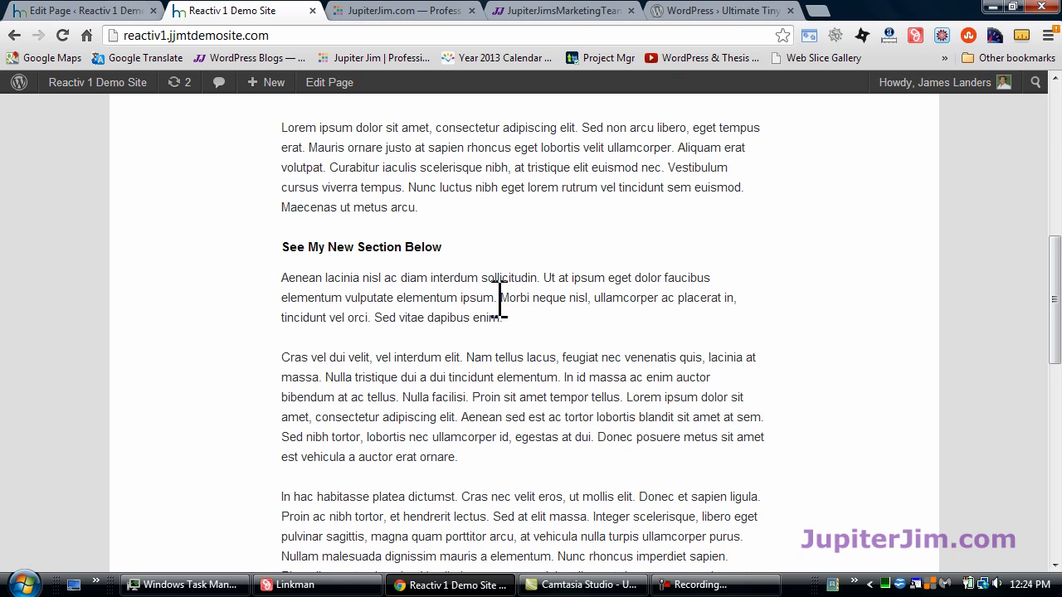
mouse_move(507, 366)
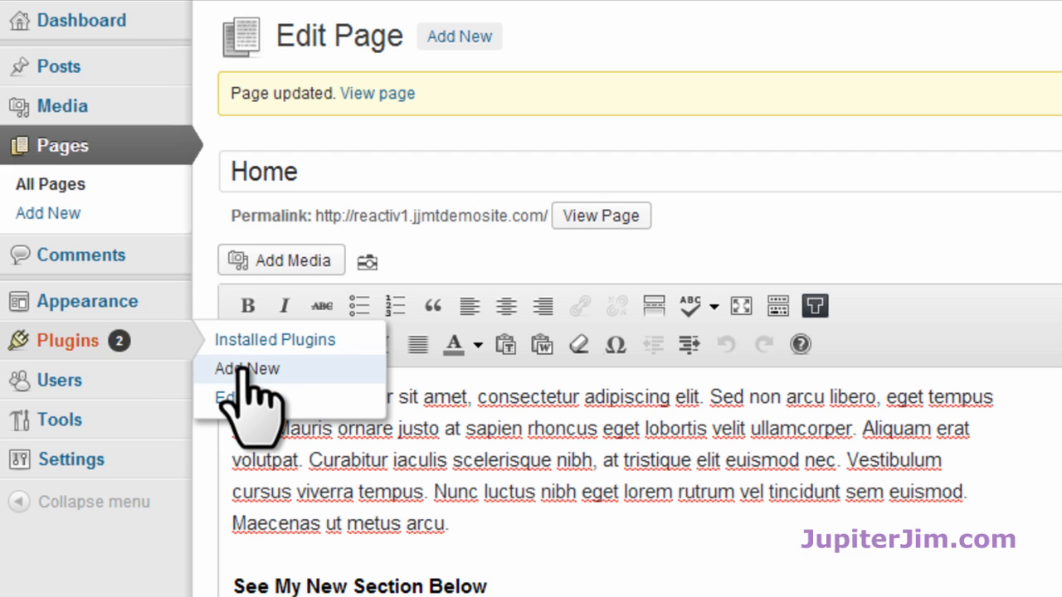
Search Plugins > Add New for 'Ultimate TinyMCE'
click(246, 368)
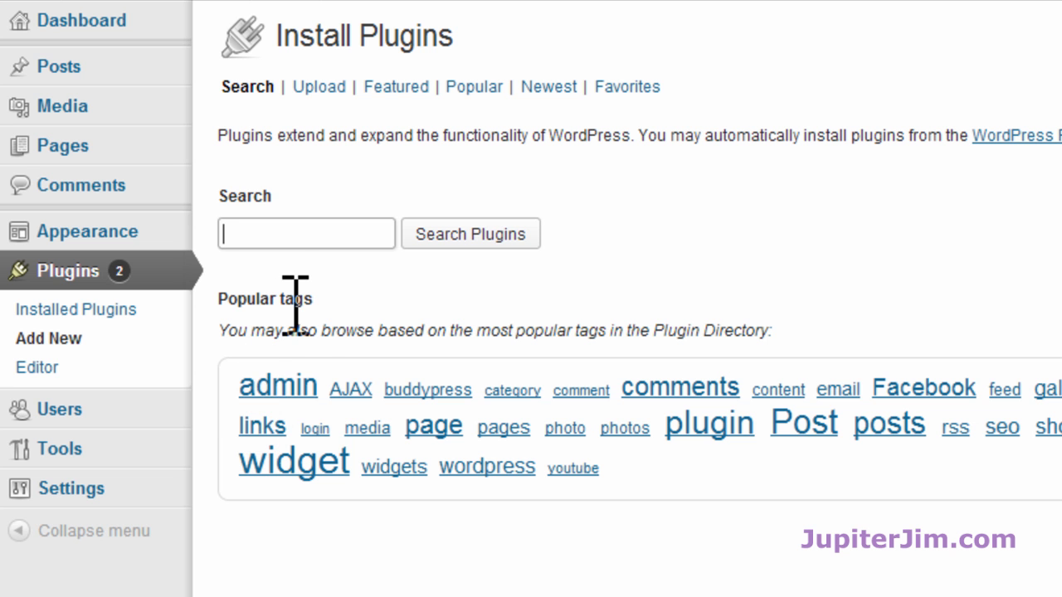
text(ul)
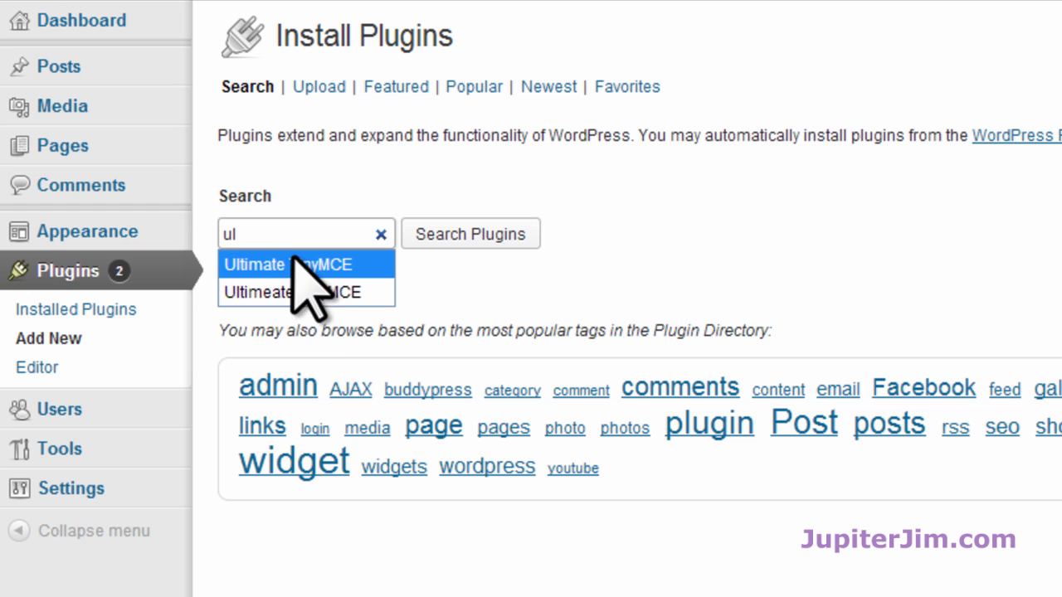
click(286, 265)
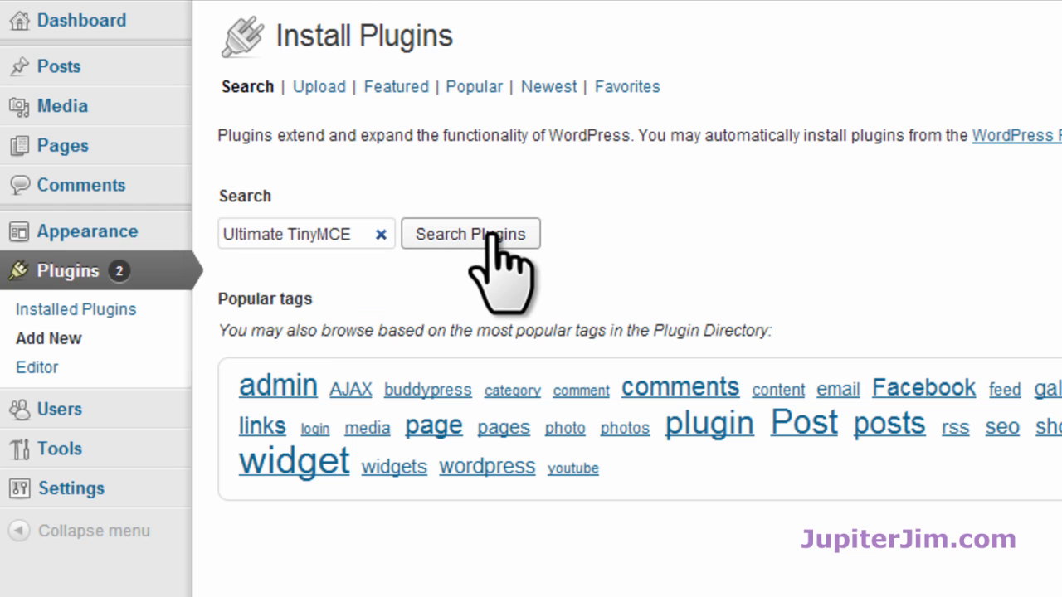
click(470, 233)
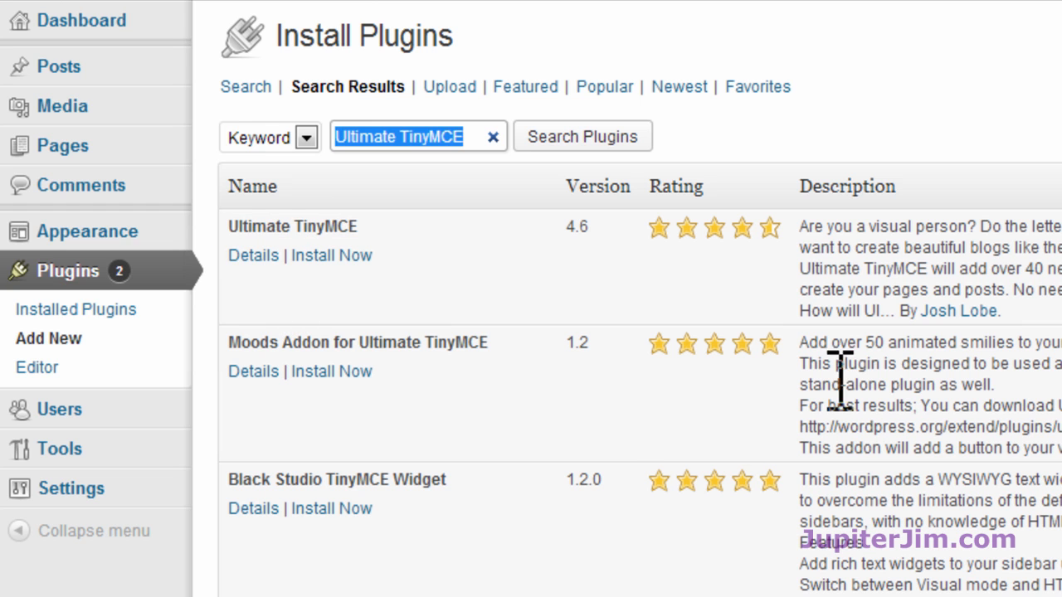
mouse_move(701, 340)
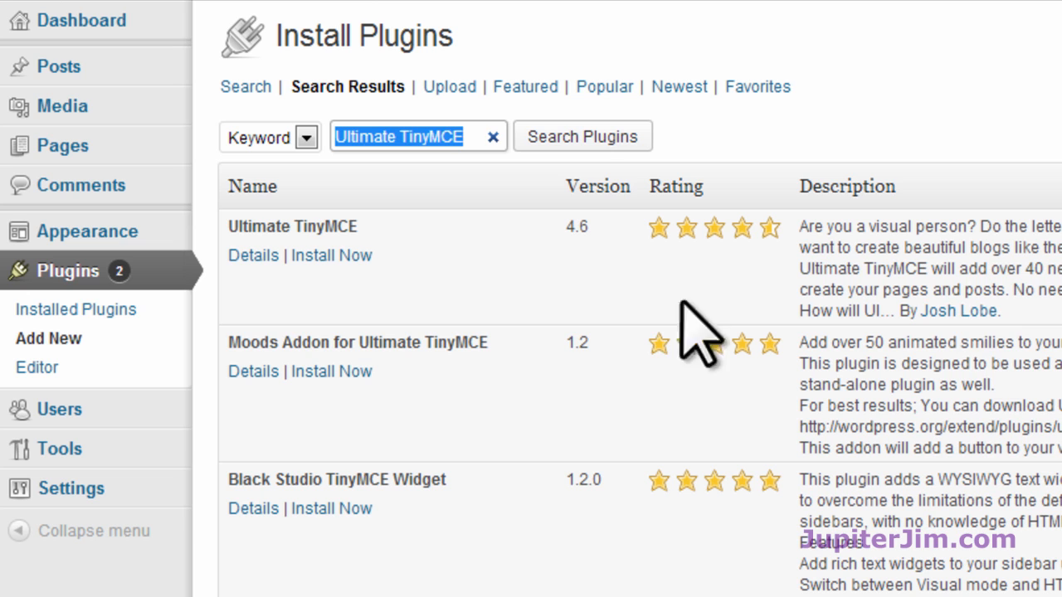
Open the Ultimate TinyMCE details and highlight 'Compatible up to: 3.6'
click(331, 255)
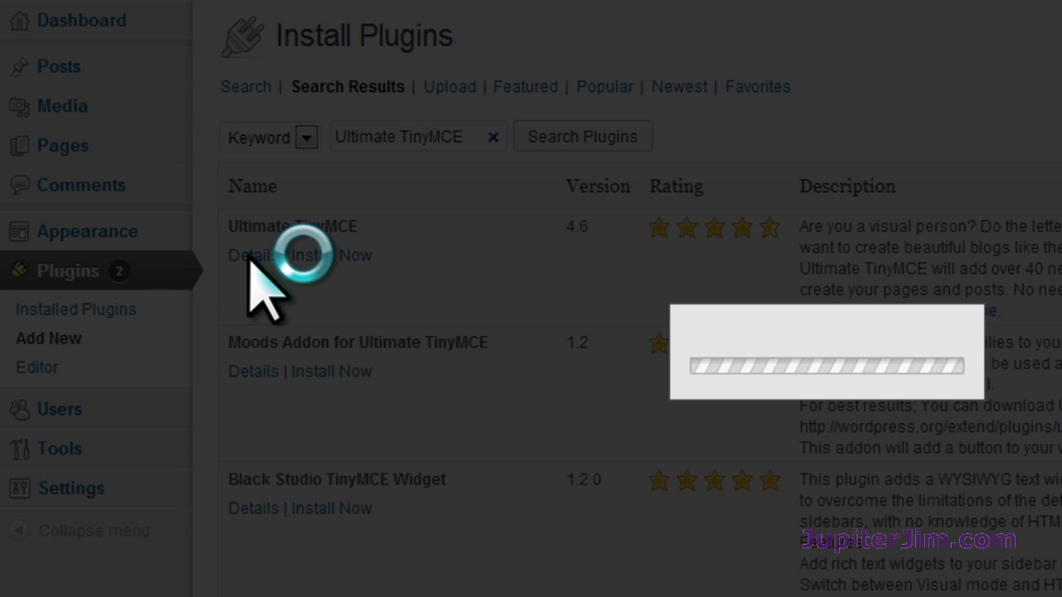
click(253, 254)
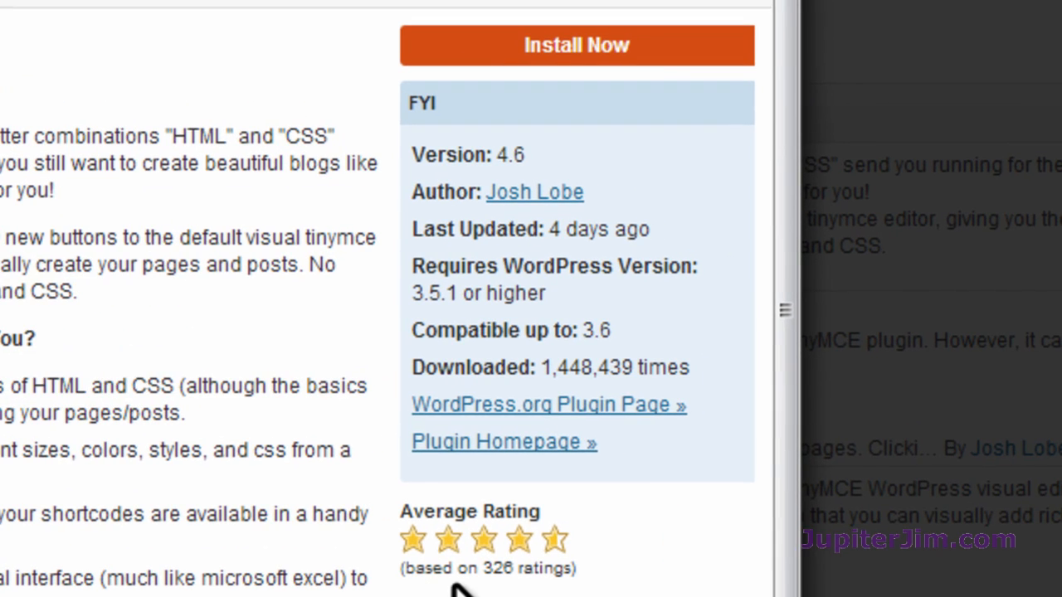
mouse_move(565, 556)
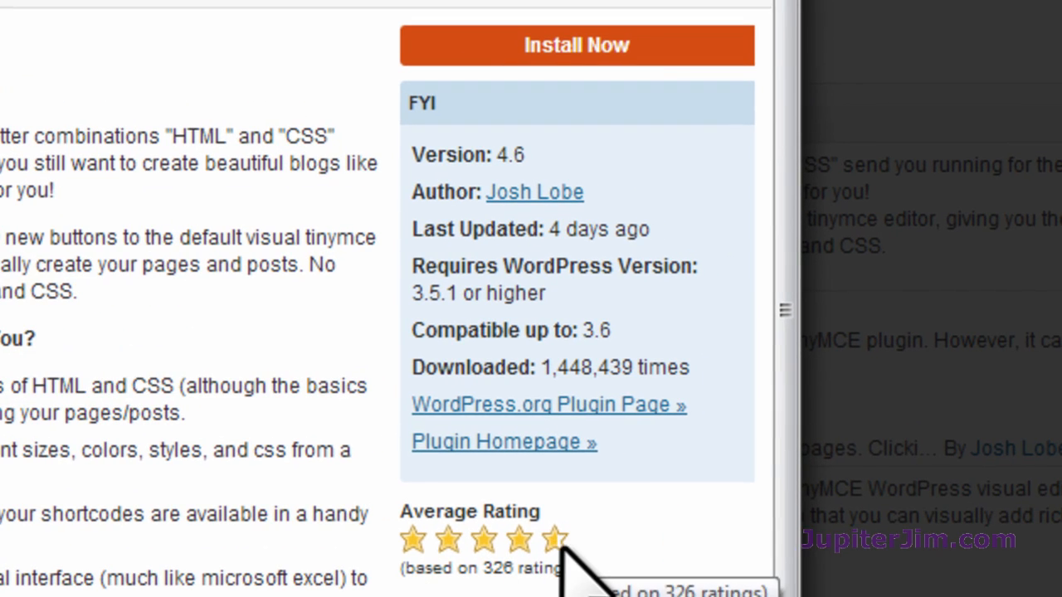
mouse_move(585, 332)
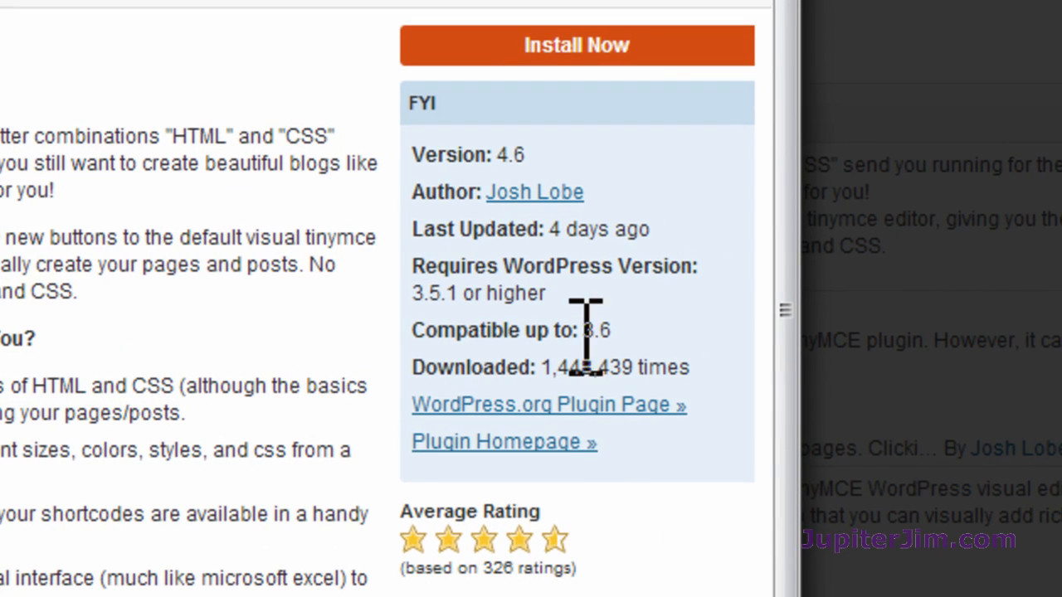
double_click(590, 330)
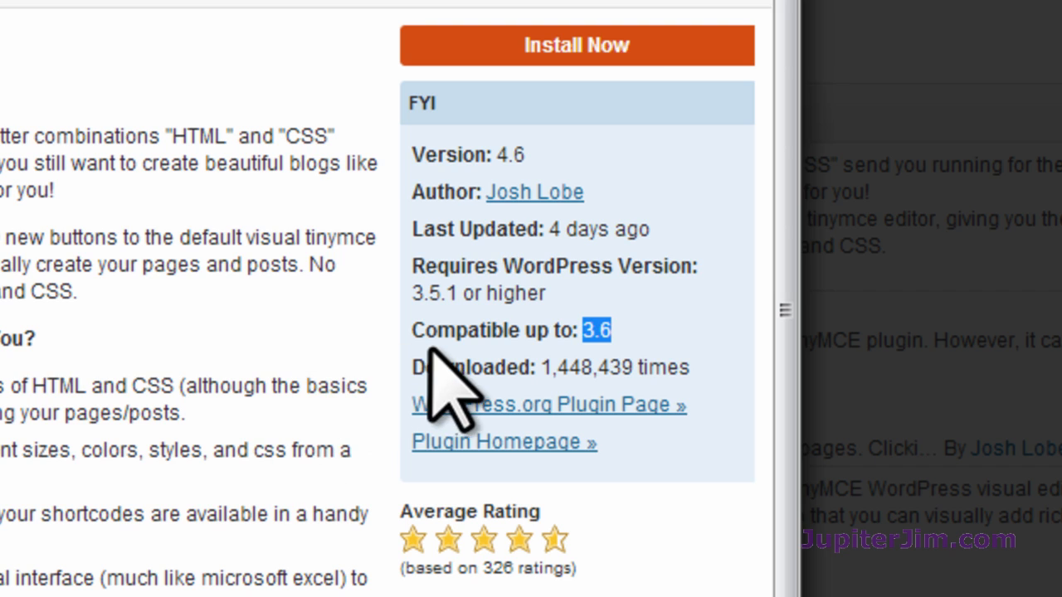
mouse_move(494, 290)
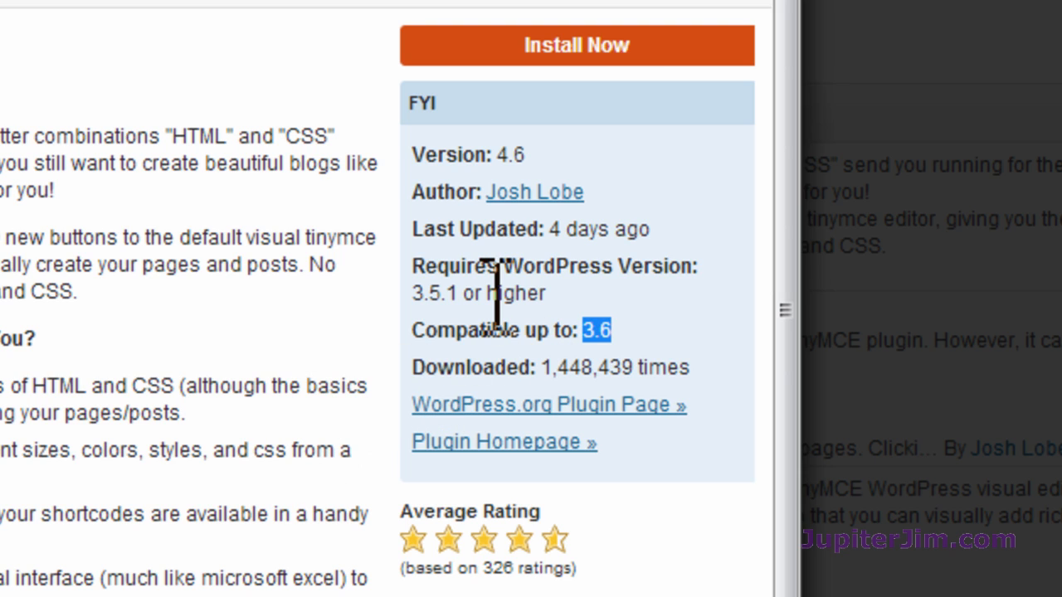
mouse_move(585, 278)
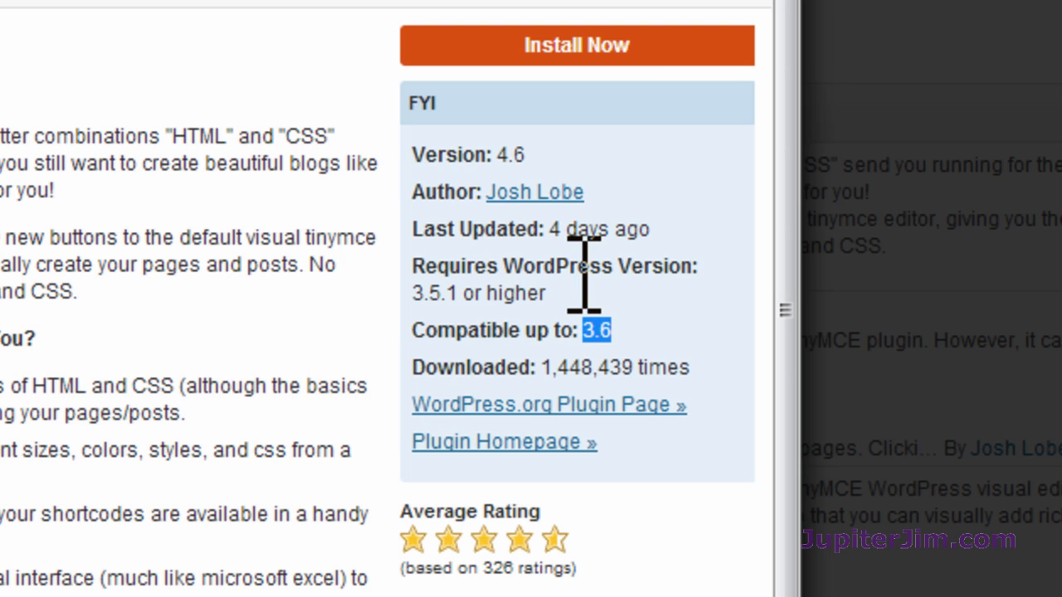
mouse_move(598, 324)
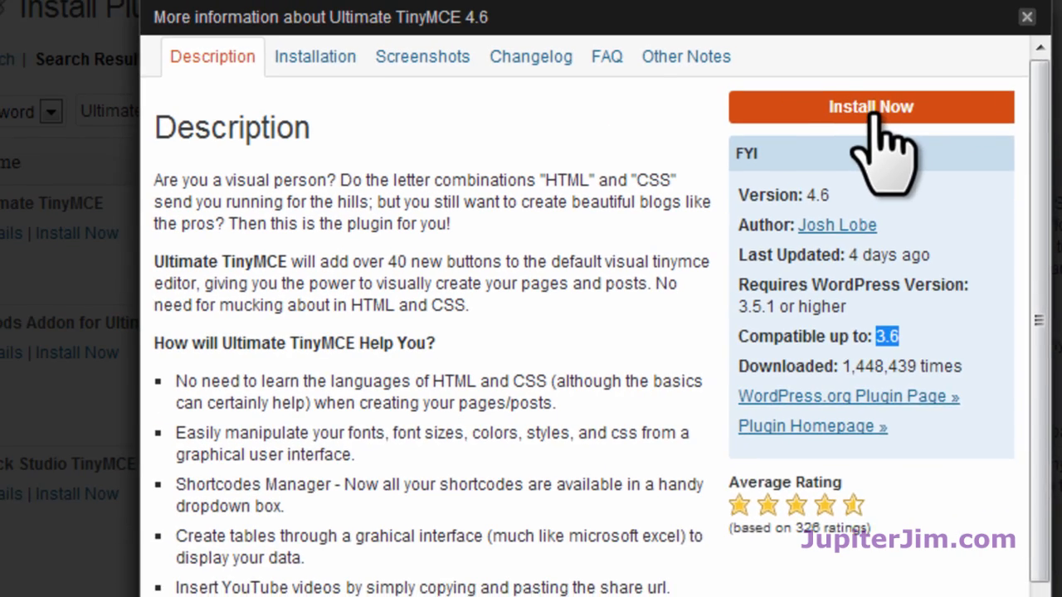
Install Ultimate TinyMCE 4.6 from its details window, then activate it
click(870, 106)
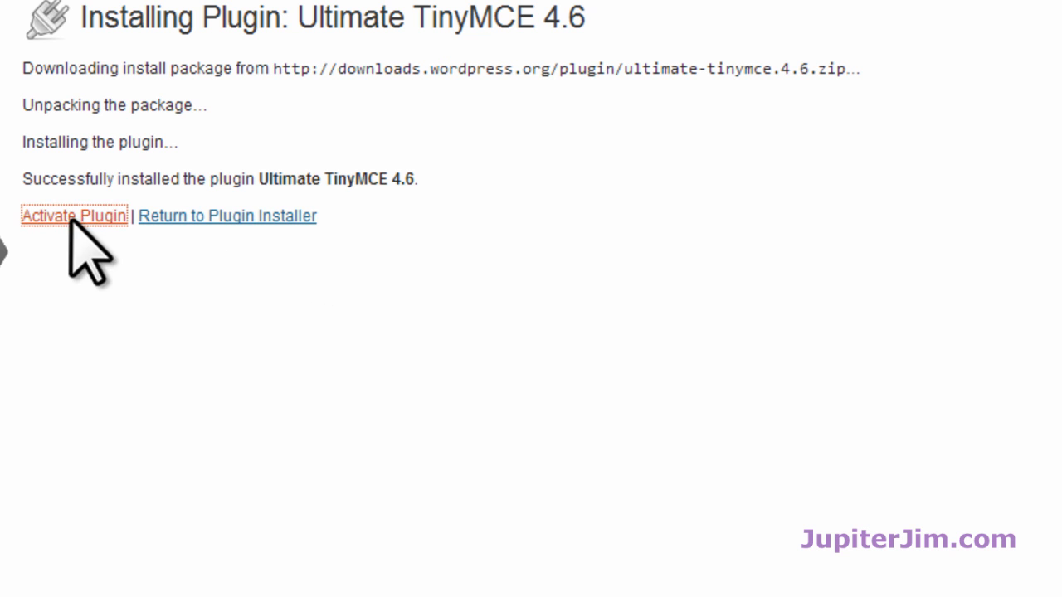
click(74, 216)
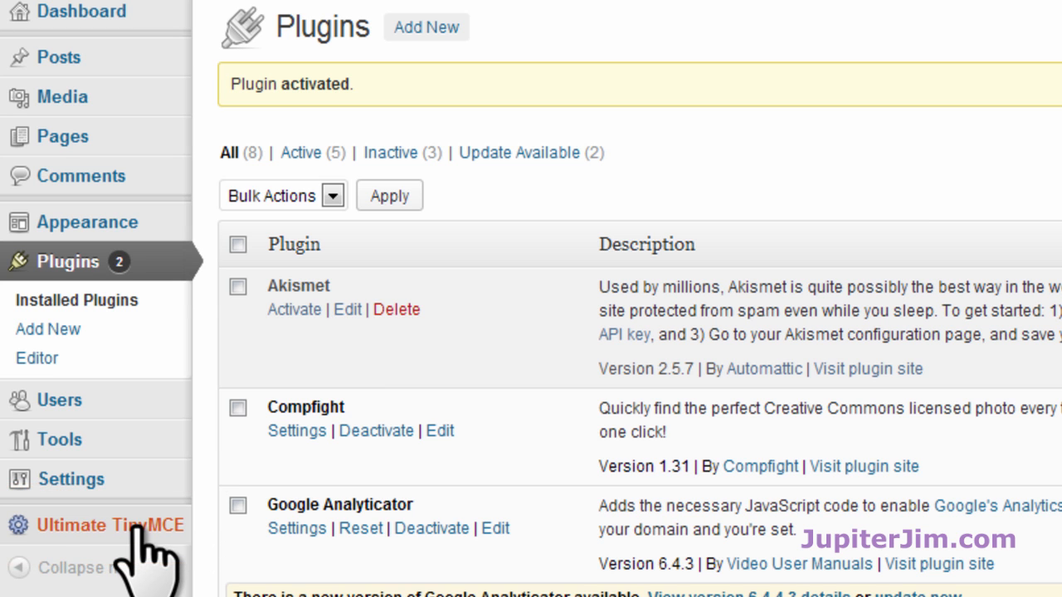
click(110, 525)
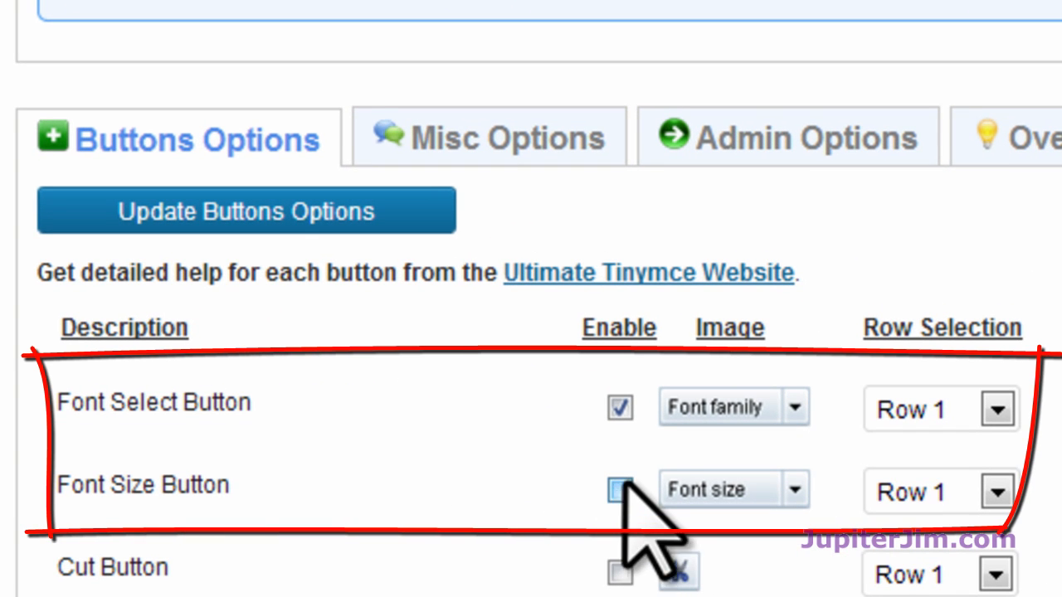
click(619, 407)
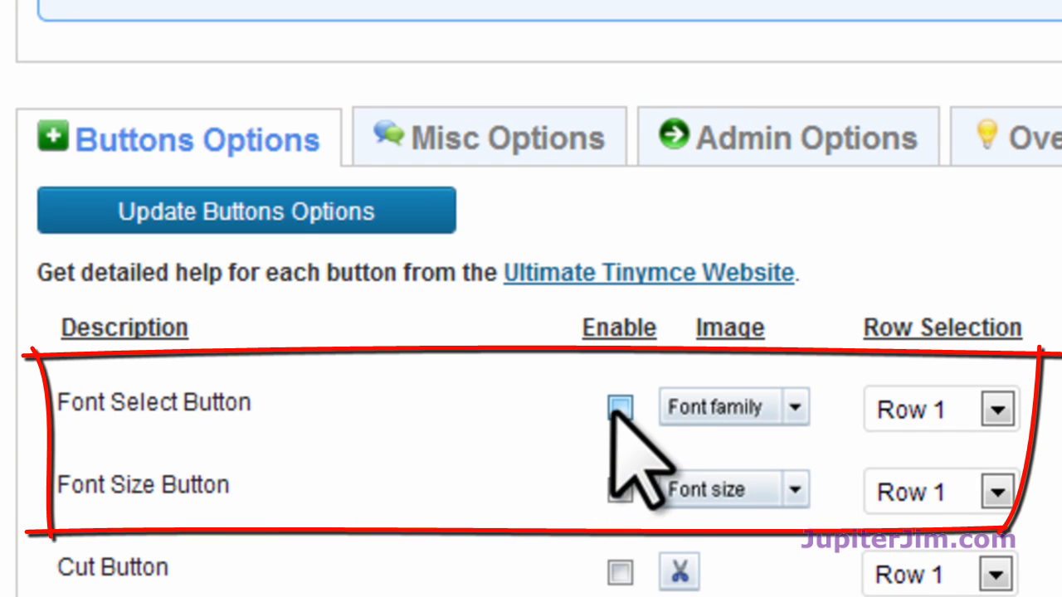
click(619, 407)
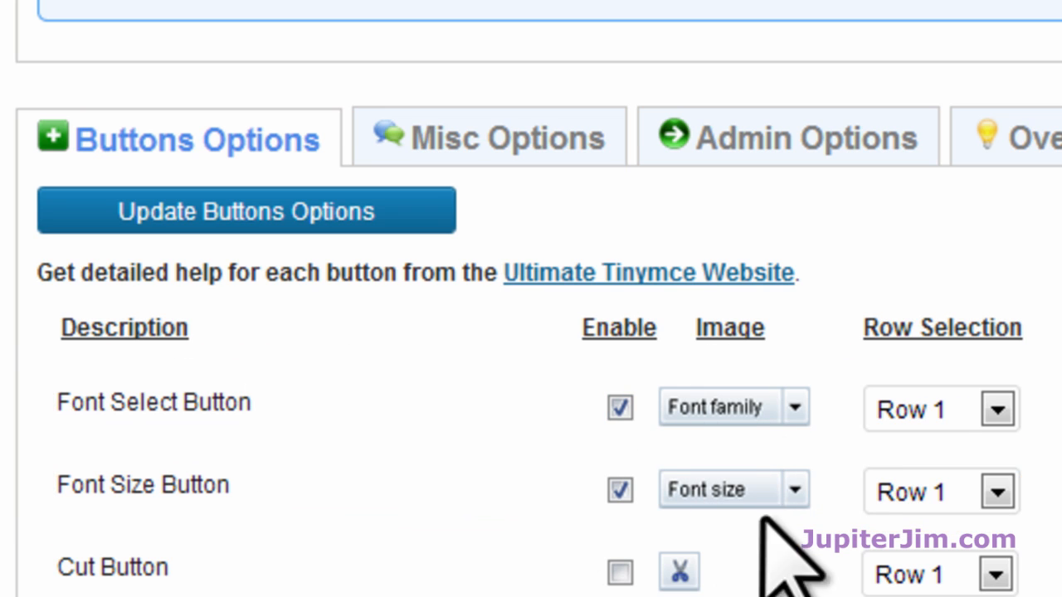
mouse_move(780, 565)
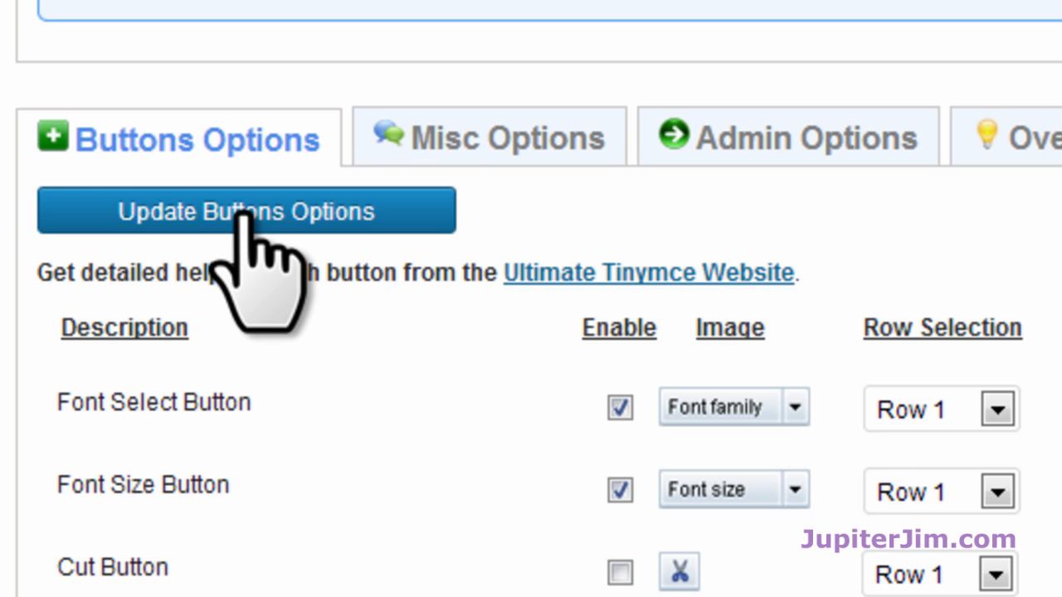
scroll(down, 3)
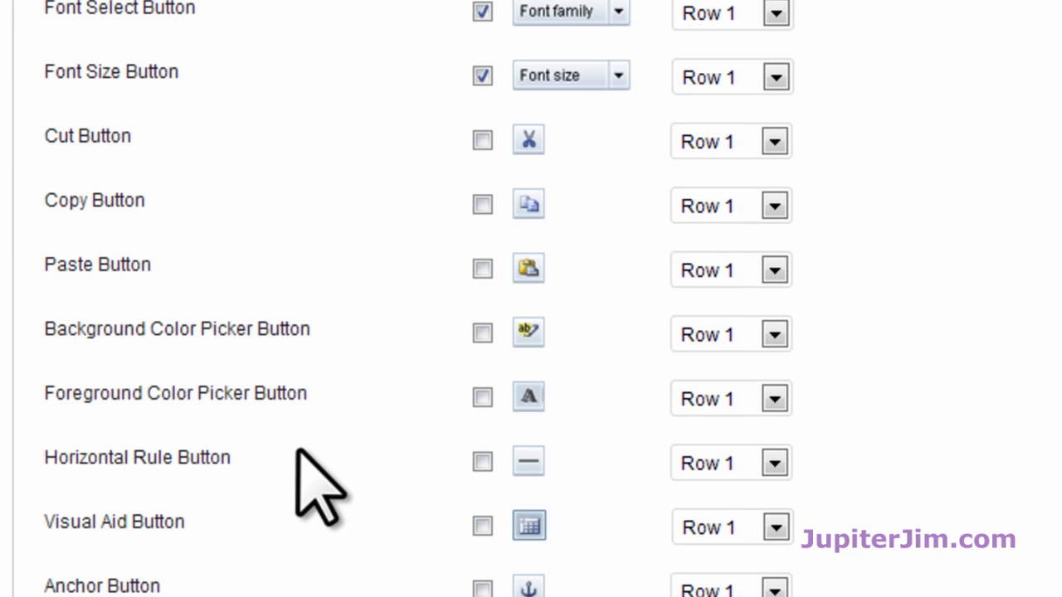
scroll(down, 3)
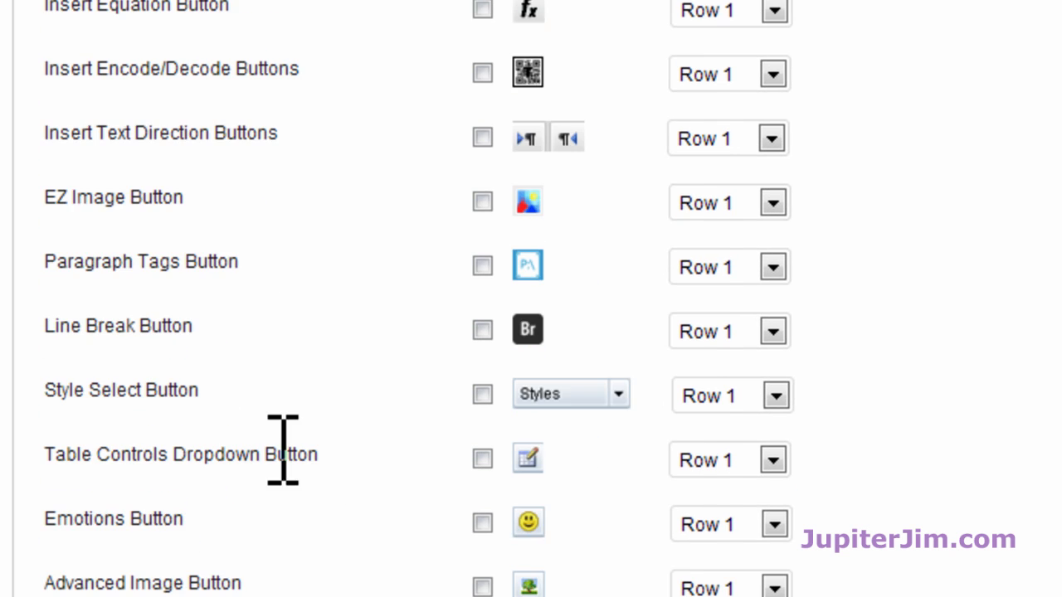
scroll(down, 3)
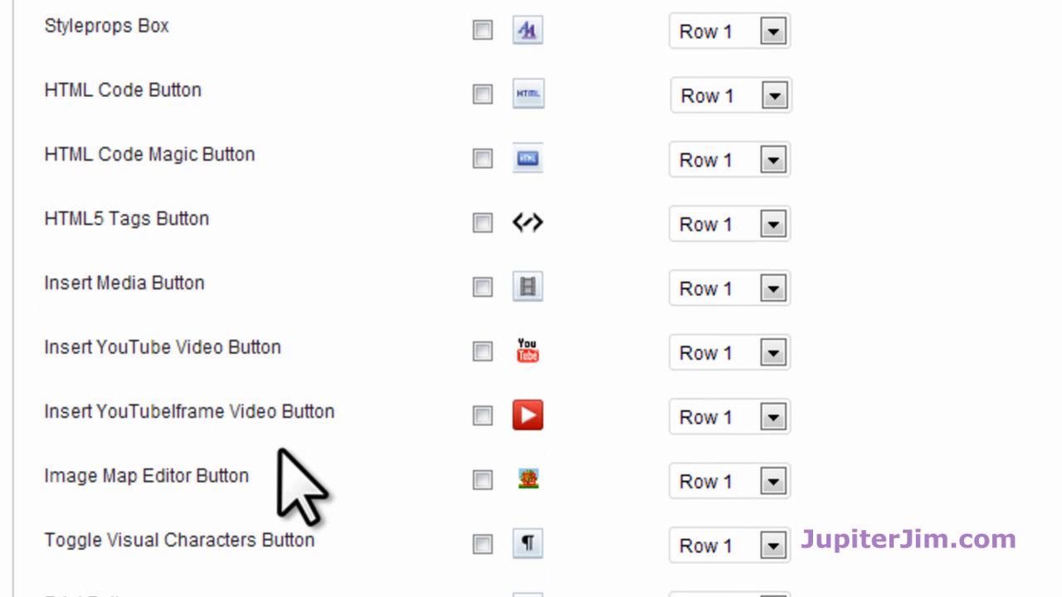
scroll(down, 3)
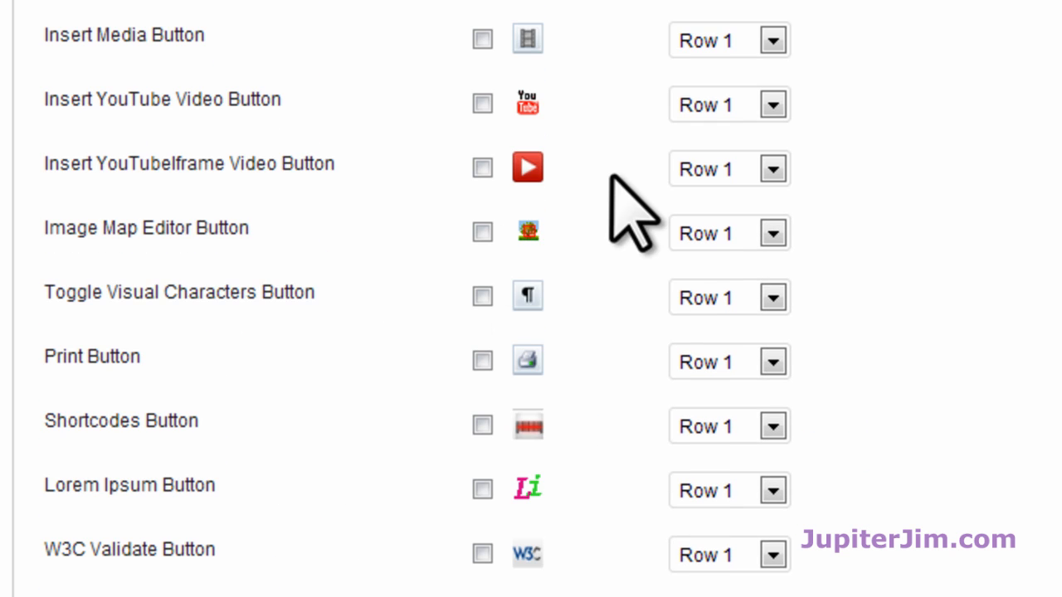
scroll(down, 3)
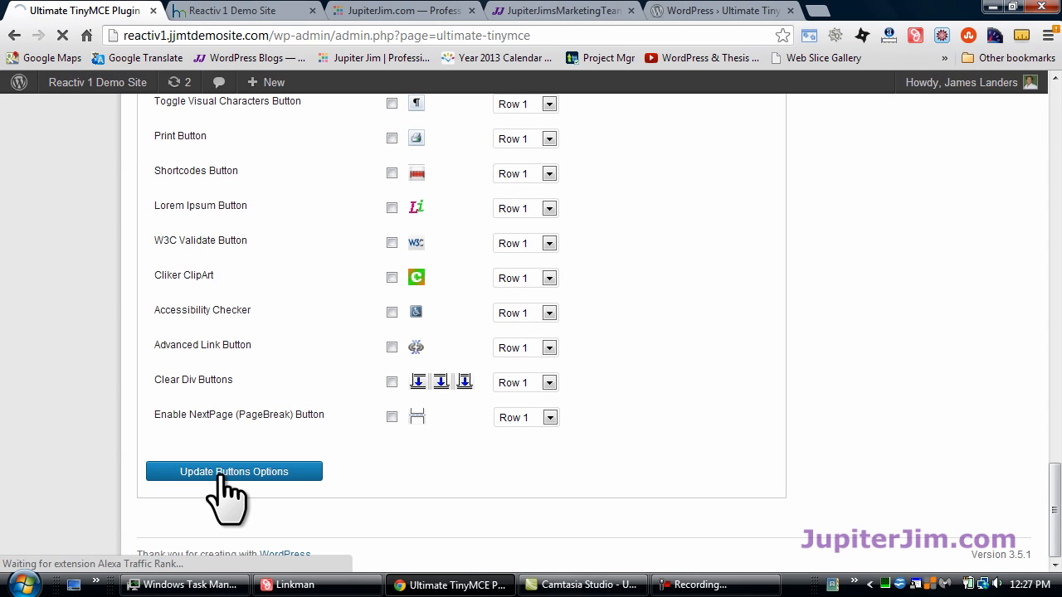
Save the button options, then open the Home page from All Pages for editing
click(234, 471)
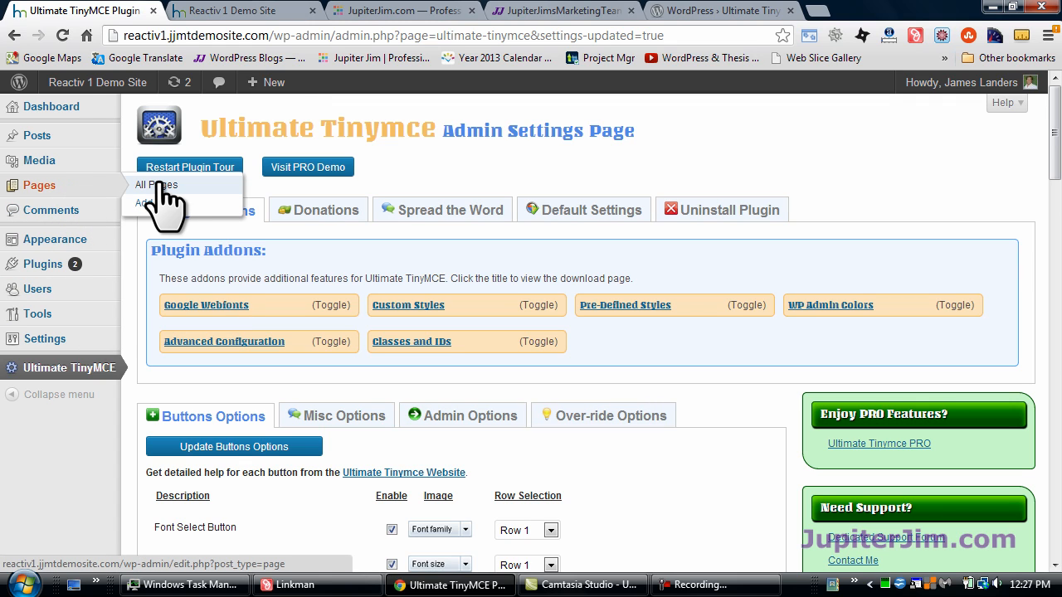
click(155, 185)
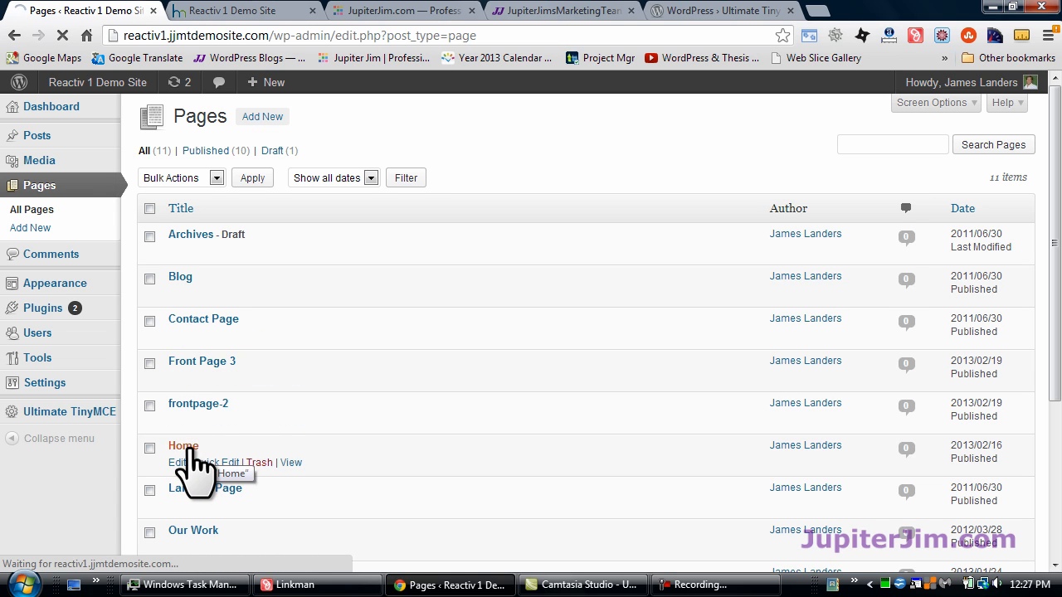
click(184, 445)
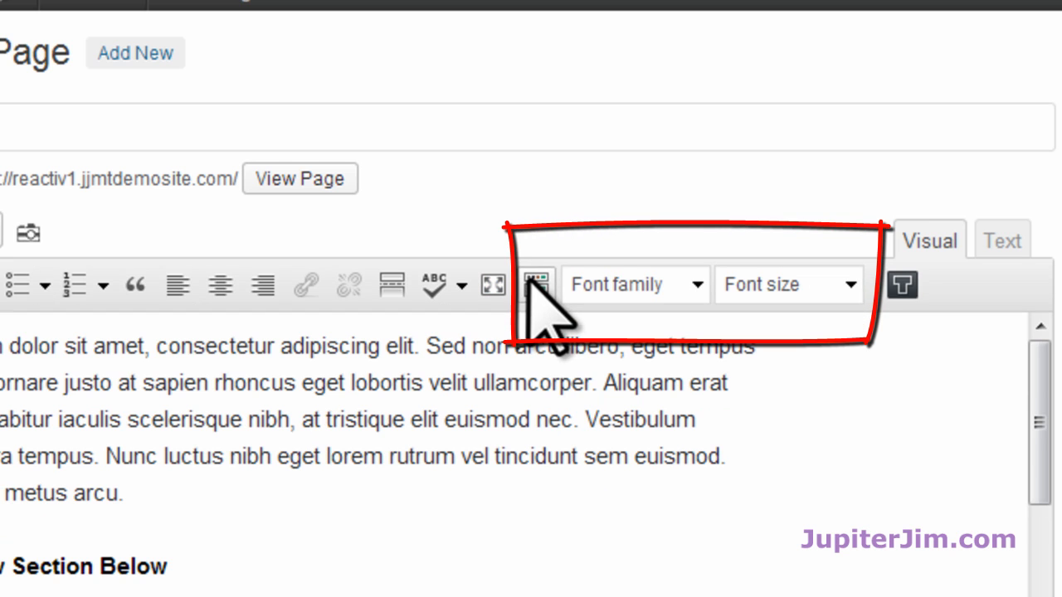
Show the extra toolbar row, select the 'Aenean lacinia' paragraph and apply Comic Sans MS
click(536, 284)
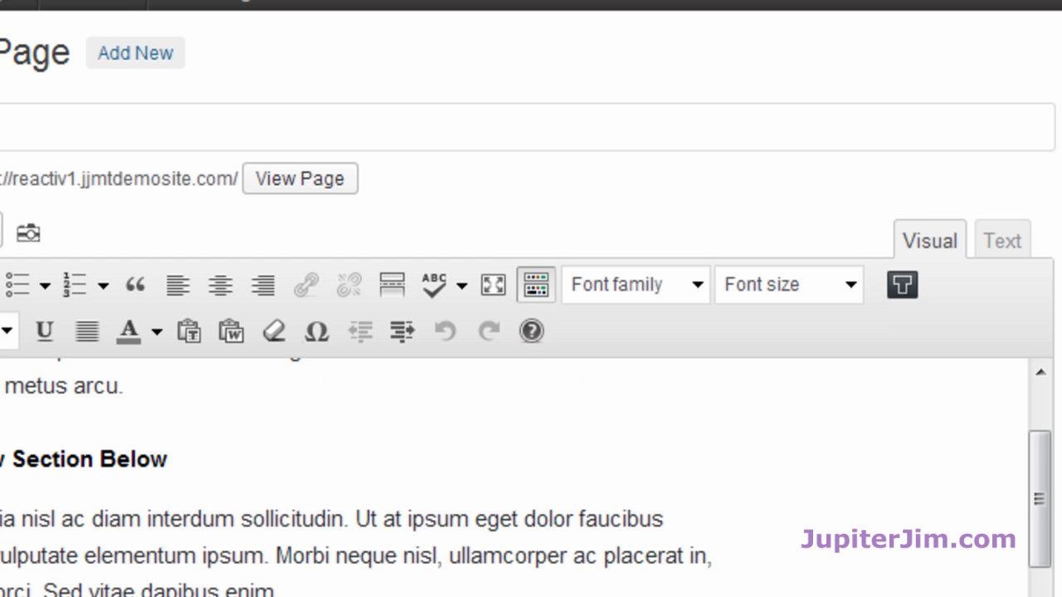
drag(428, 367, 581, 368)
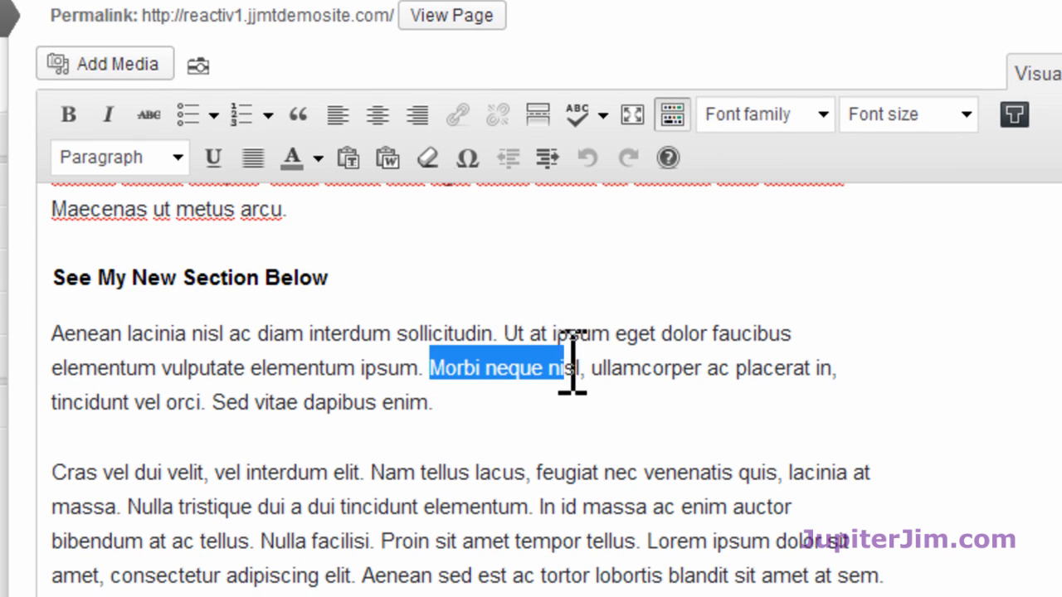
drag(548, 368, 580, 368)
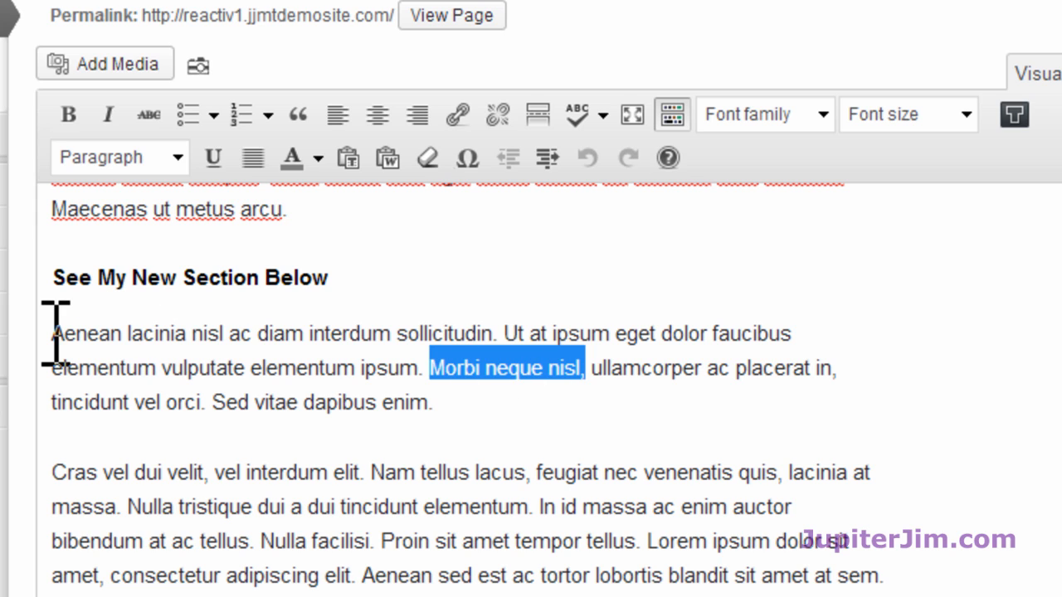
drag(51, 333, 431, 402)
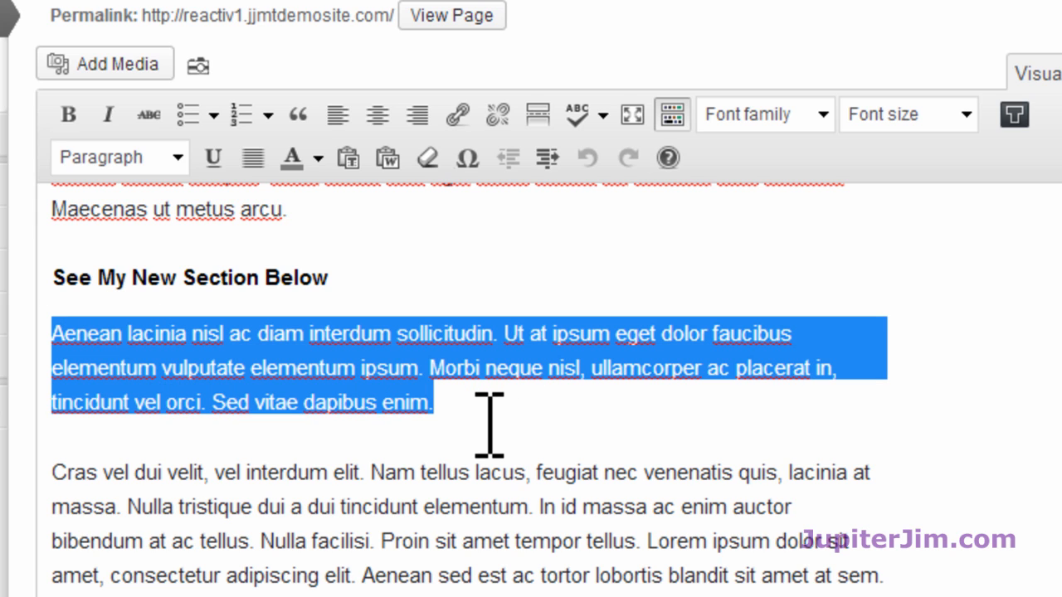
mouse_move(793, 264)
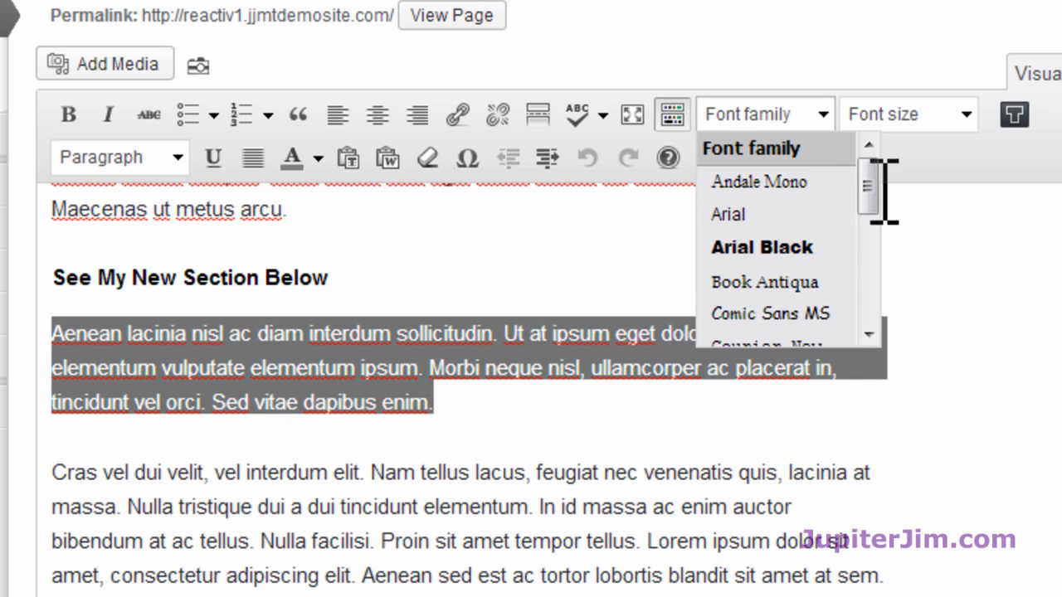
click(770, 313)
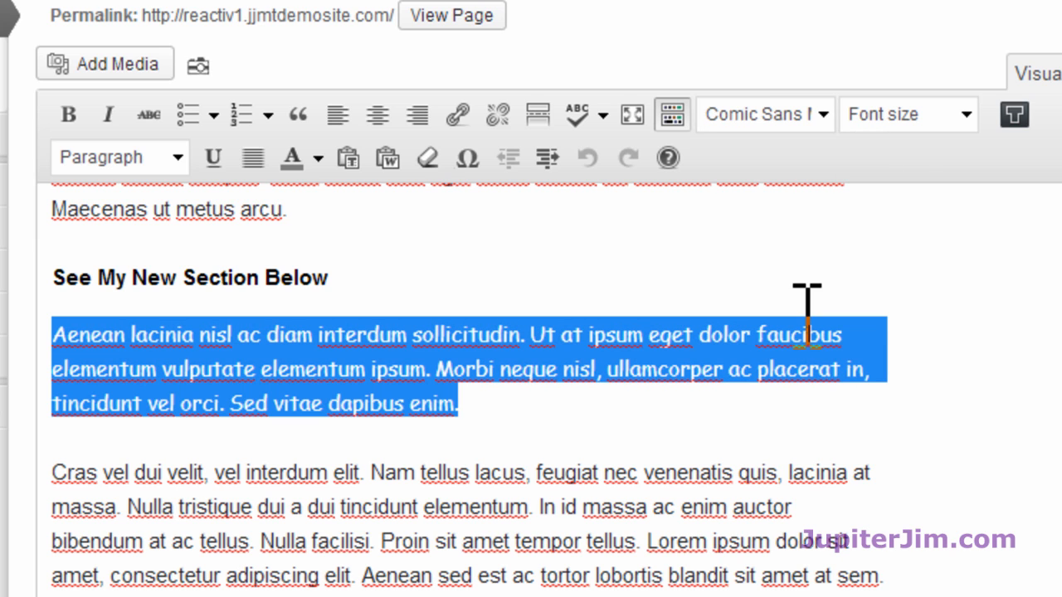
Set the paragraph's font size to 20px, passing through 18px first
click(905, 114)
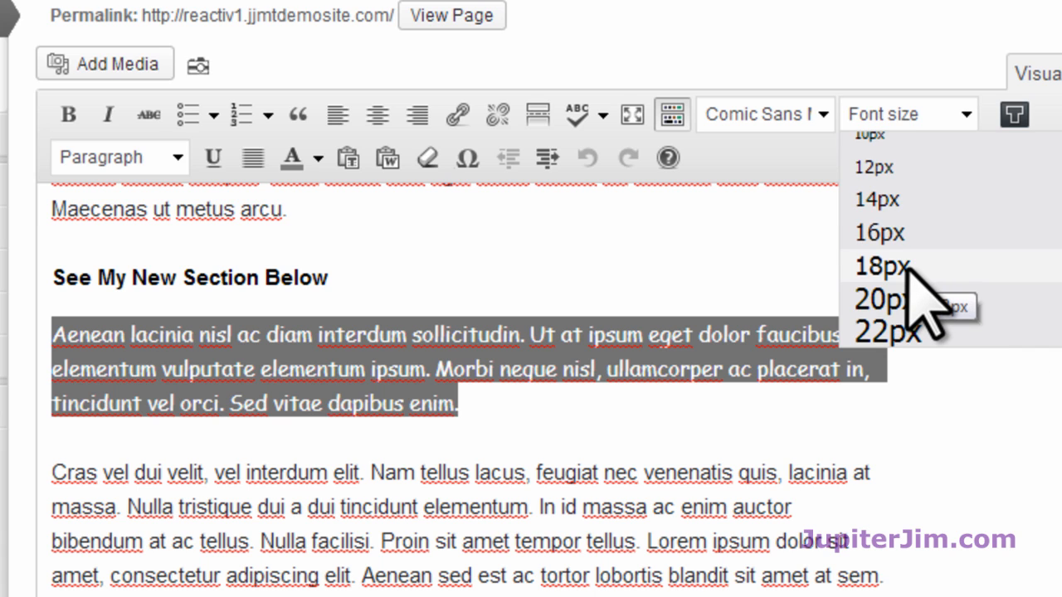
click(882, 266)
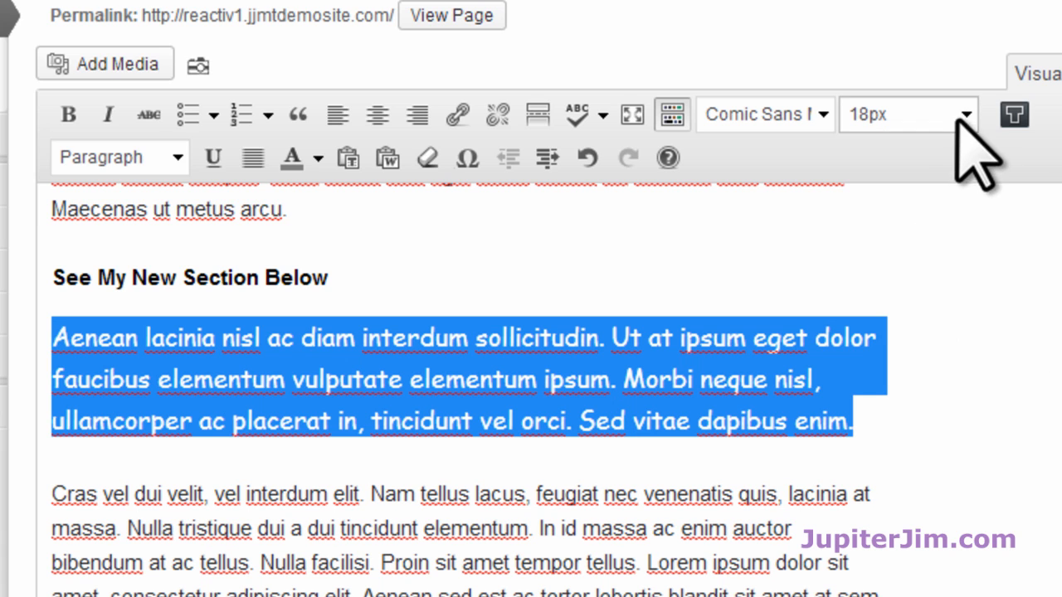
click(965, 115)
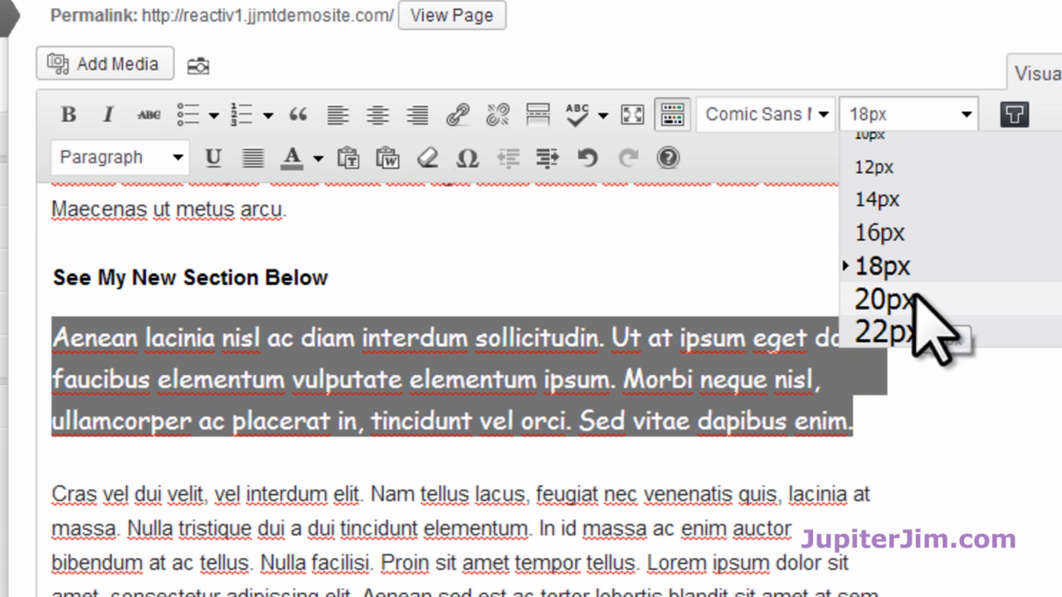
click(877, 300)
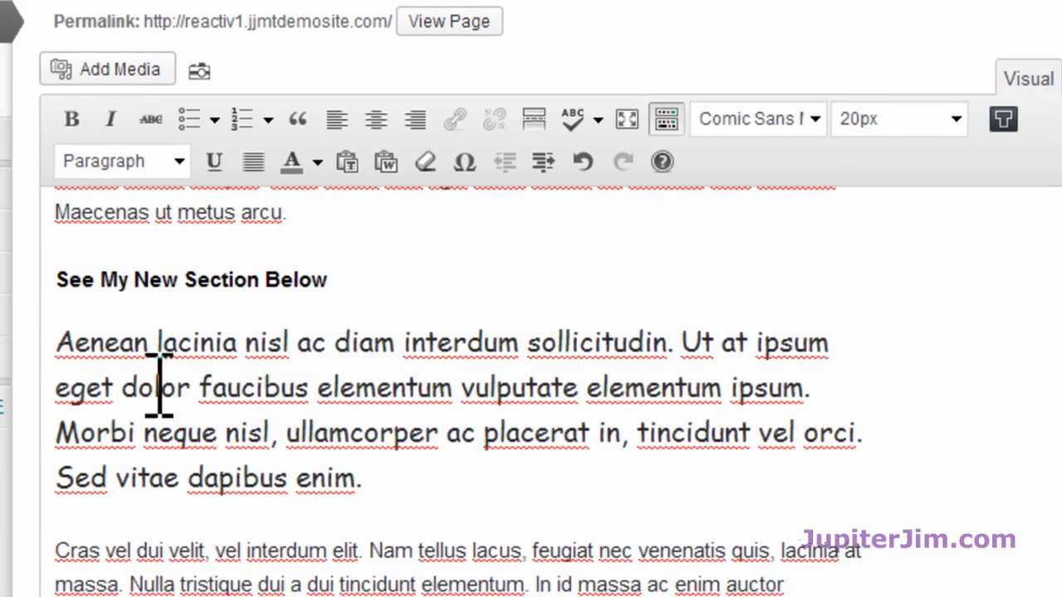
click(996, 301)
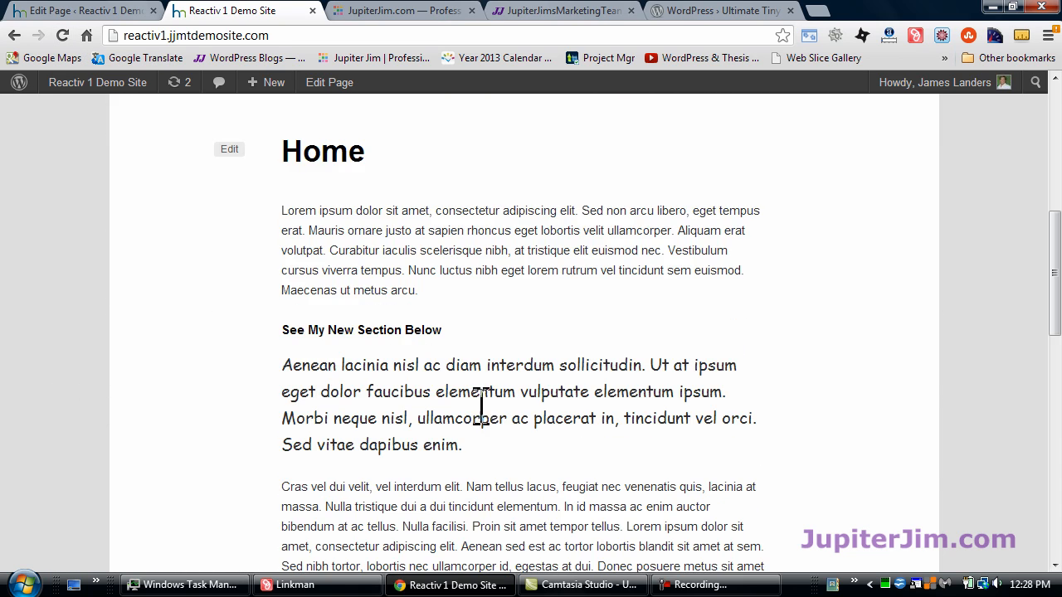
mouse_move(656, 453)
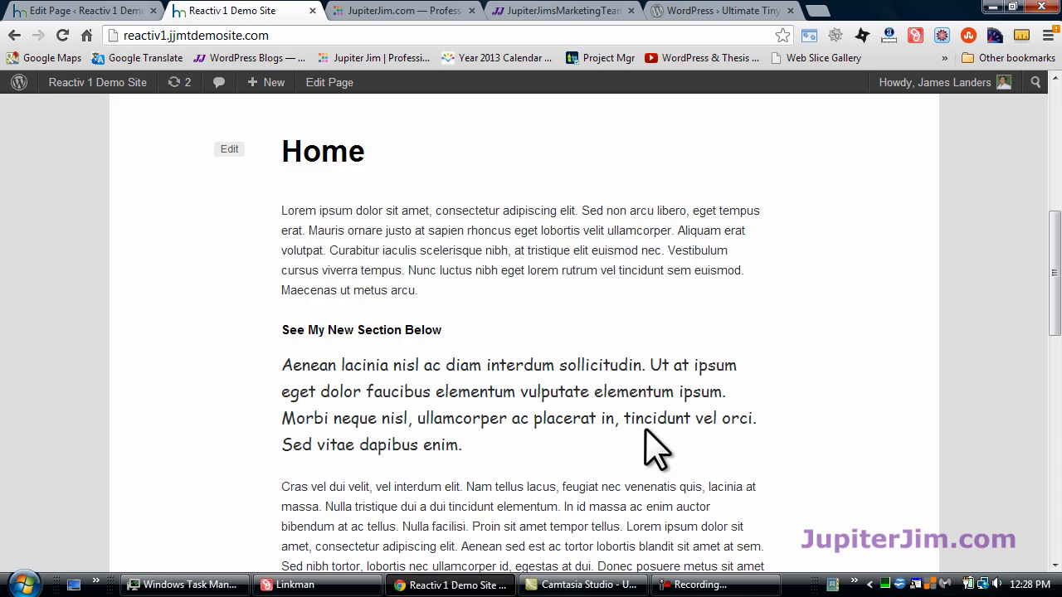
Switch to the WordPress.org Ultimate TinyMCE plugin directory tab
click(722, 11)
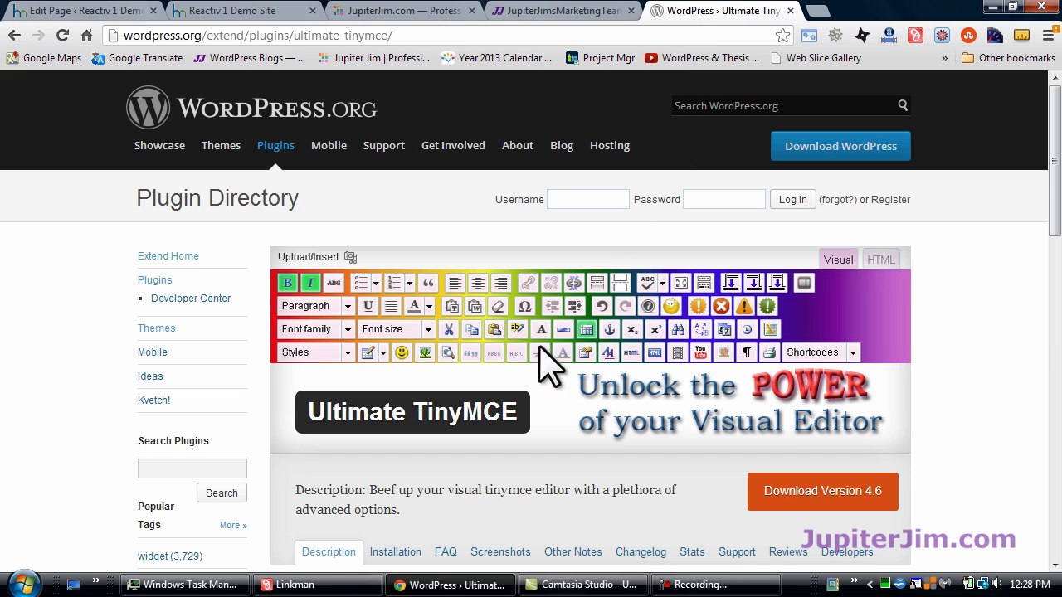
scroll(down, 3)
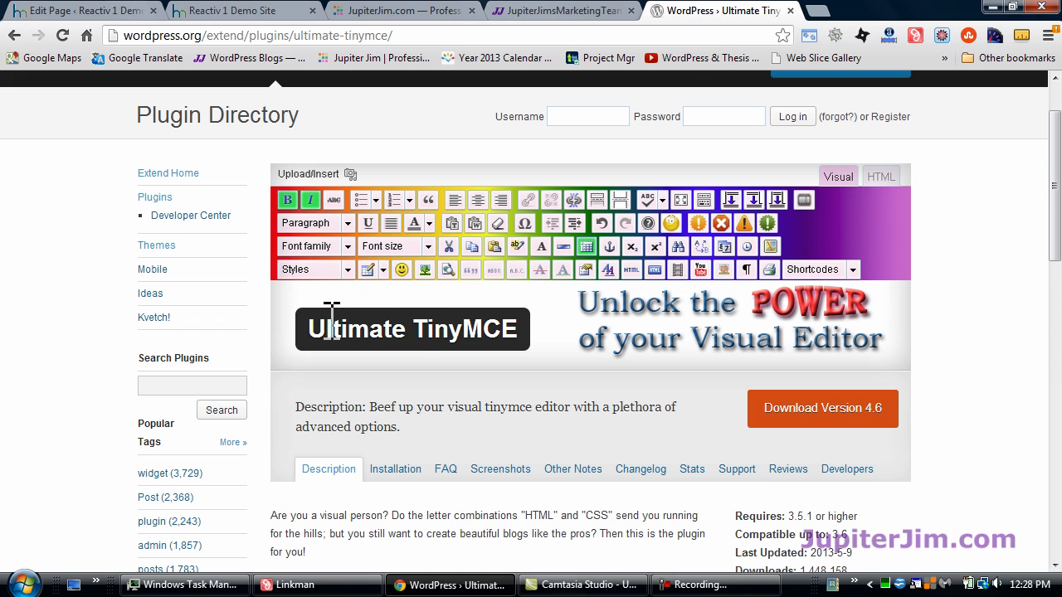
scroll(up, 3)
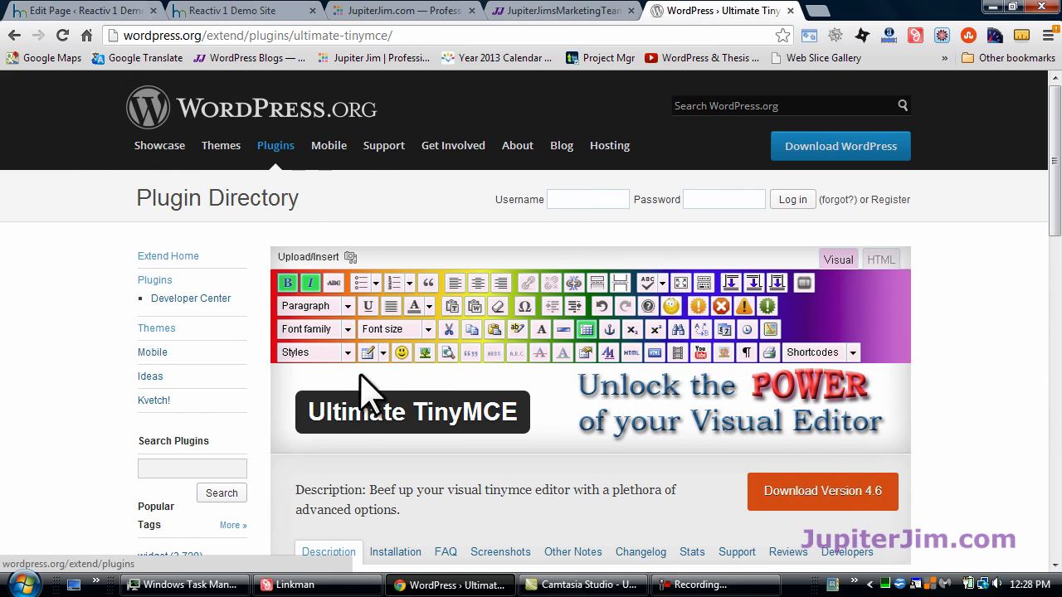
scroll(down, 3)
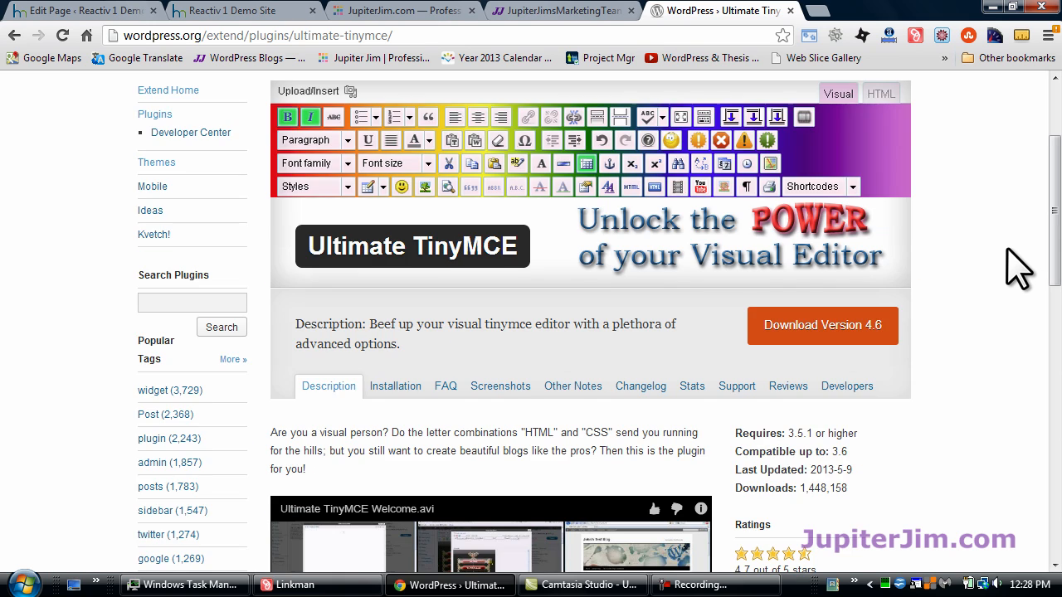
scroll(down, 3)
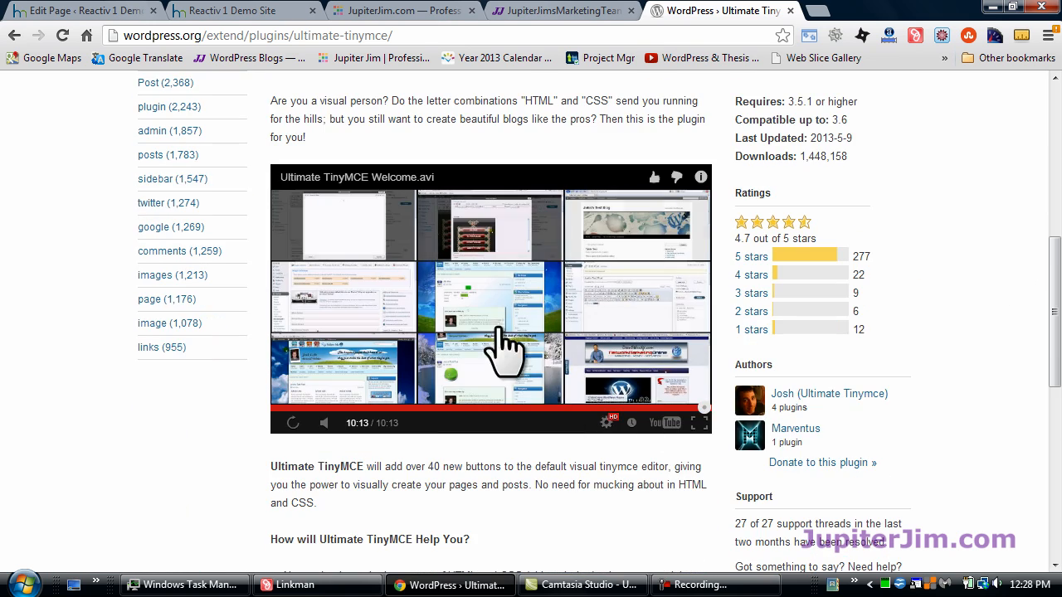
mouse_move(971, 261)
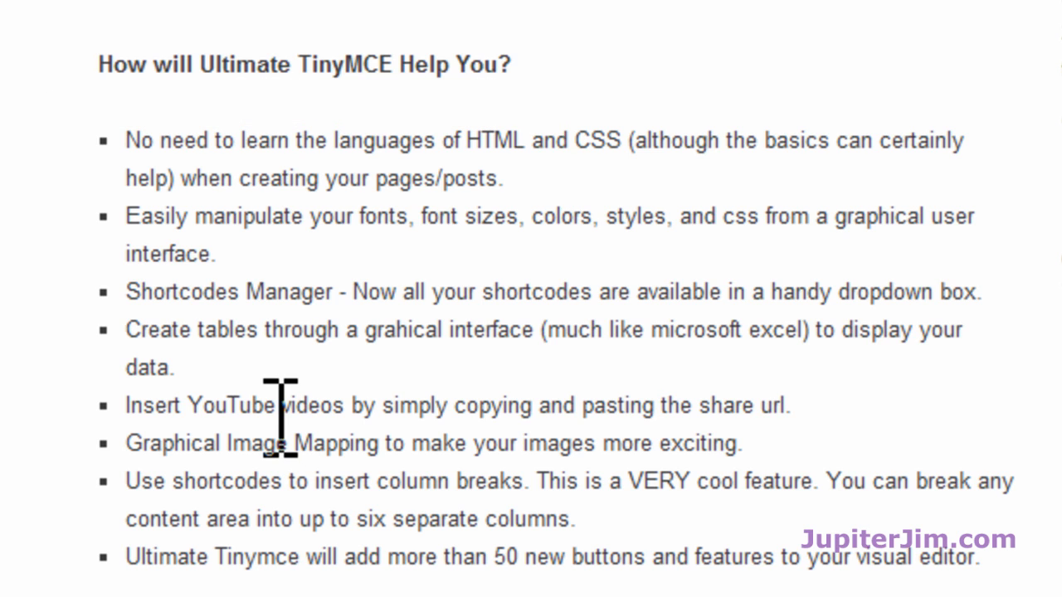
mouse_move(323, 473)
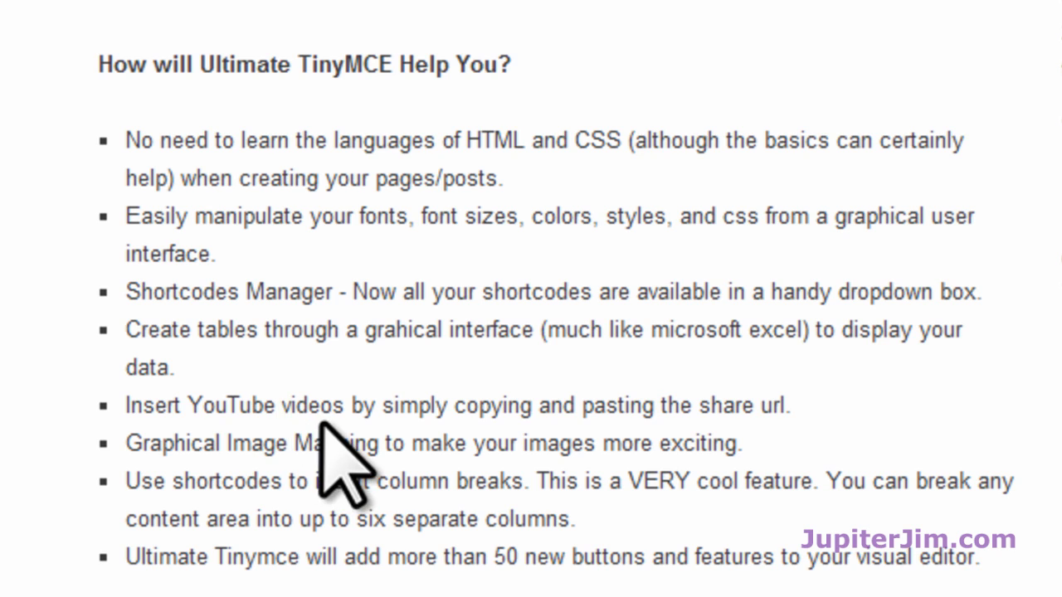